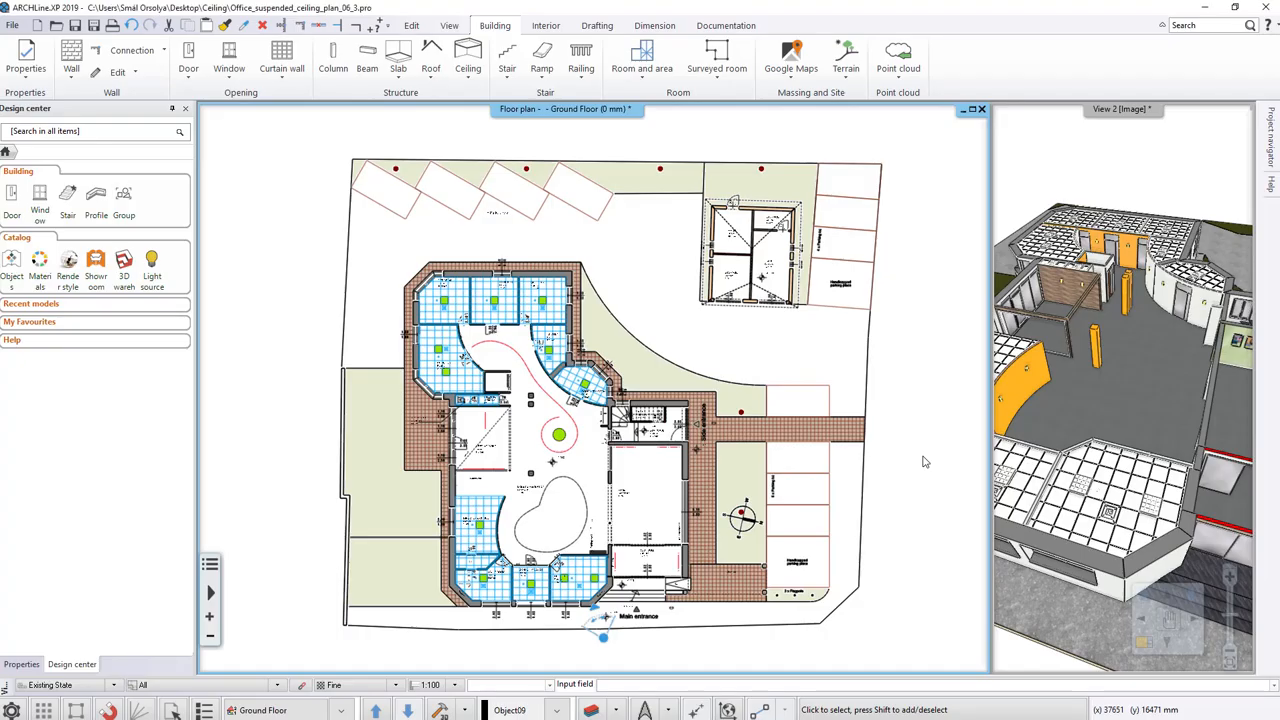
pyautogui.moveTo(577, 413)
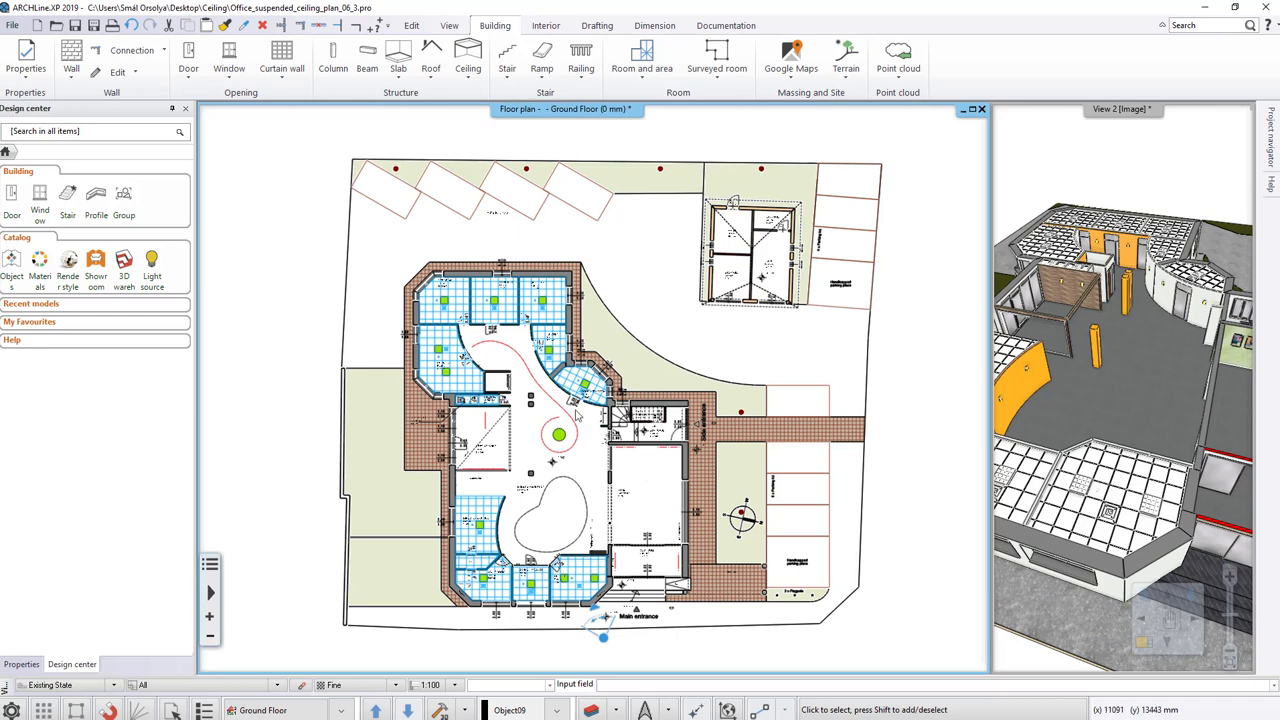
pyautogui.moveTo(470, 151)
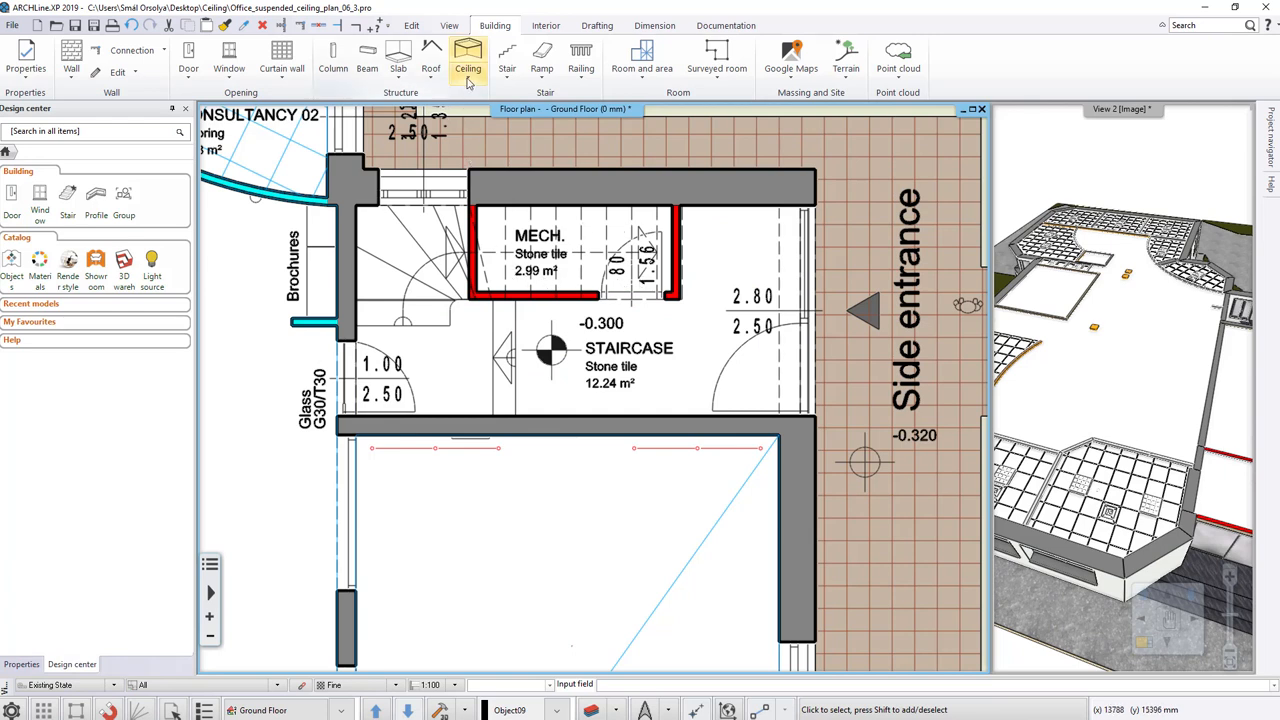
# Step: Start a new ceiling from the Building menu for the staircase area
pyautogui.click(462, 52)
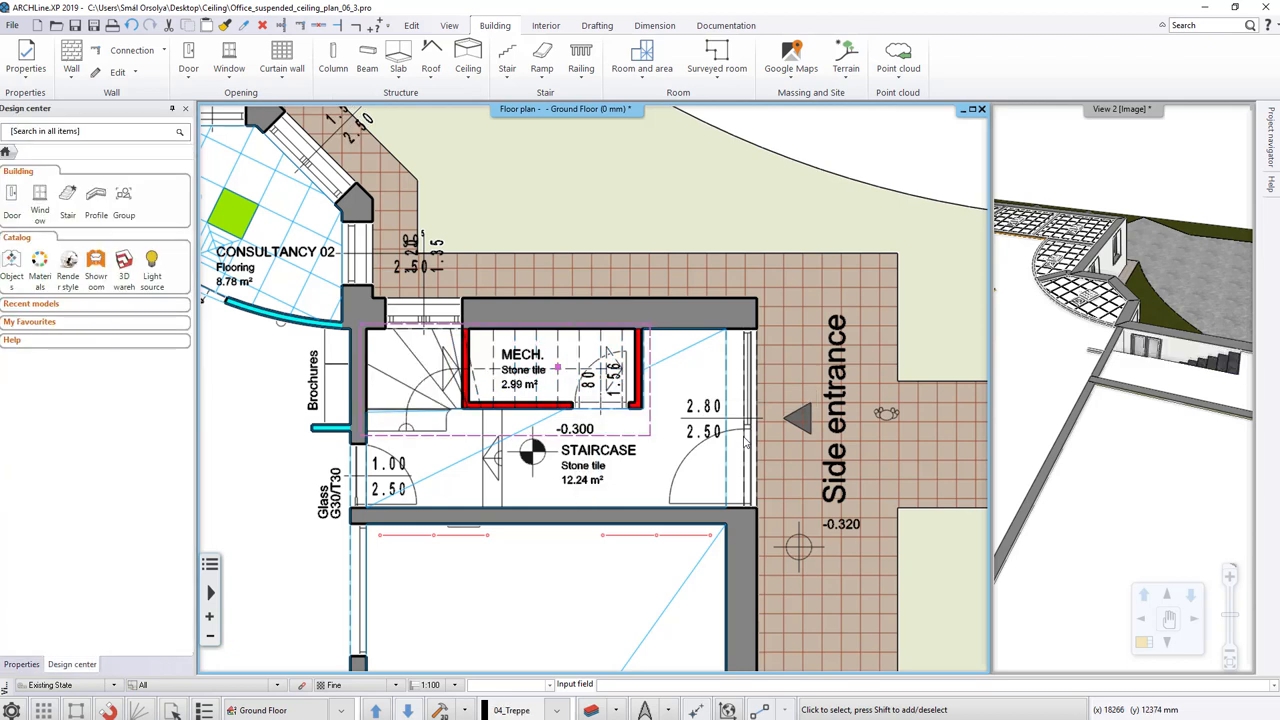
pyautogui.moveTo(1220, 333)
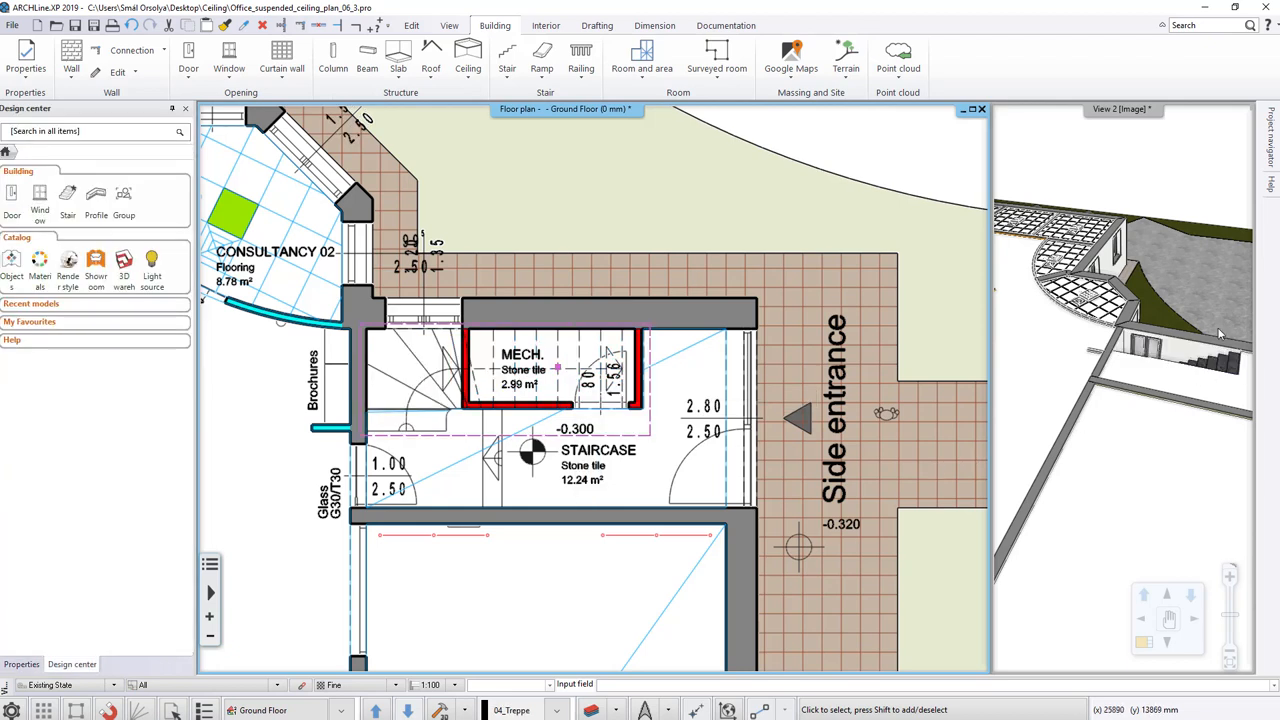
pyautogui.moveTo(1131, 364)
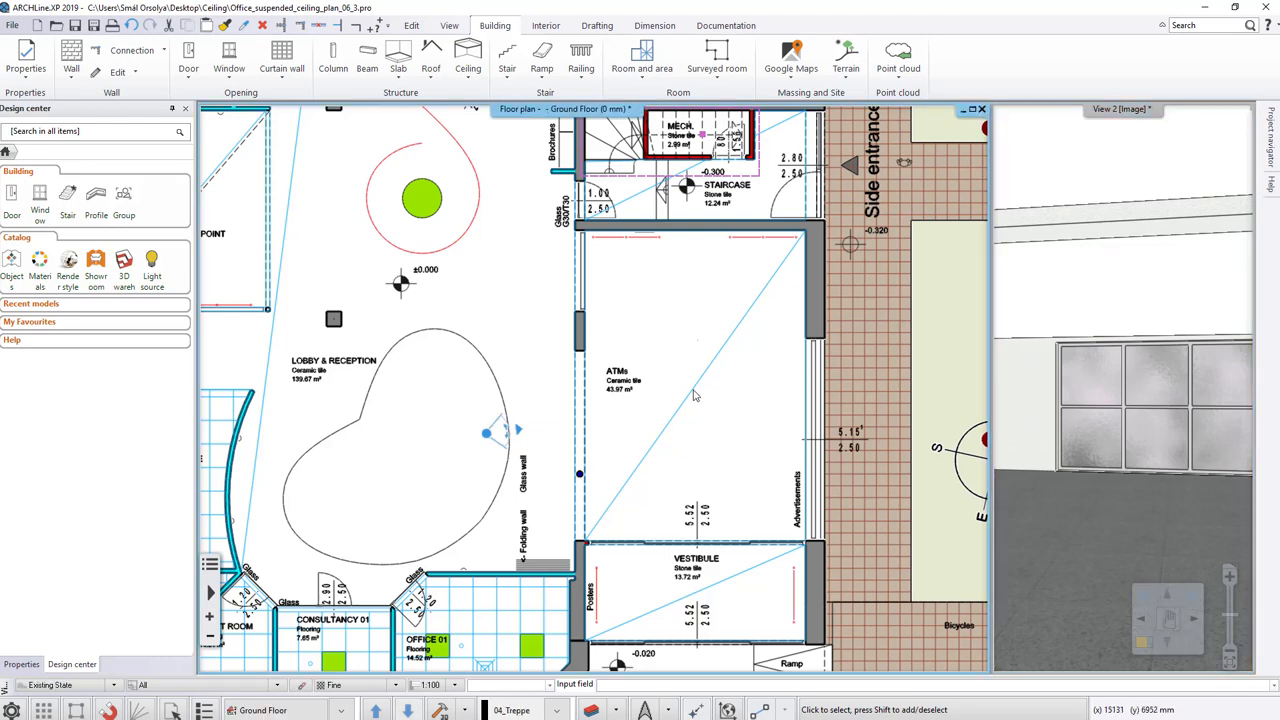
# Step: Give the ATMs room's plain ceiling the Bright_white material and move to its lighting options
pyautogui.click(694, 385)
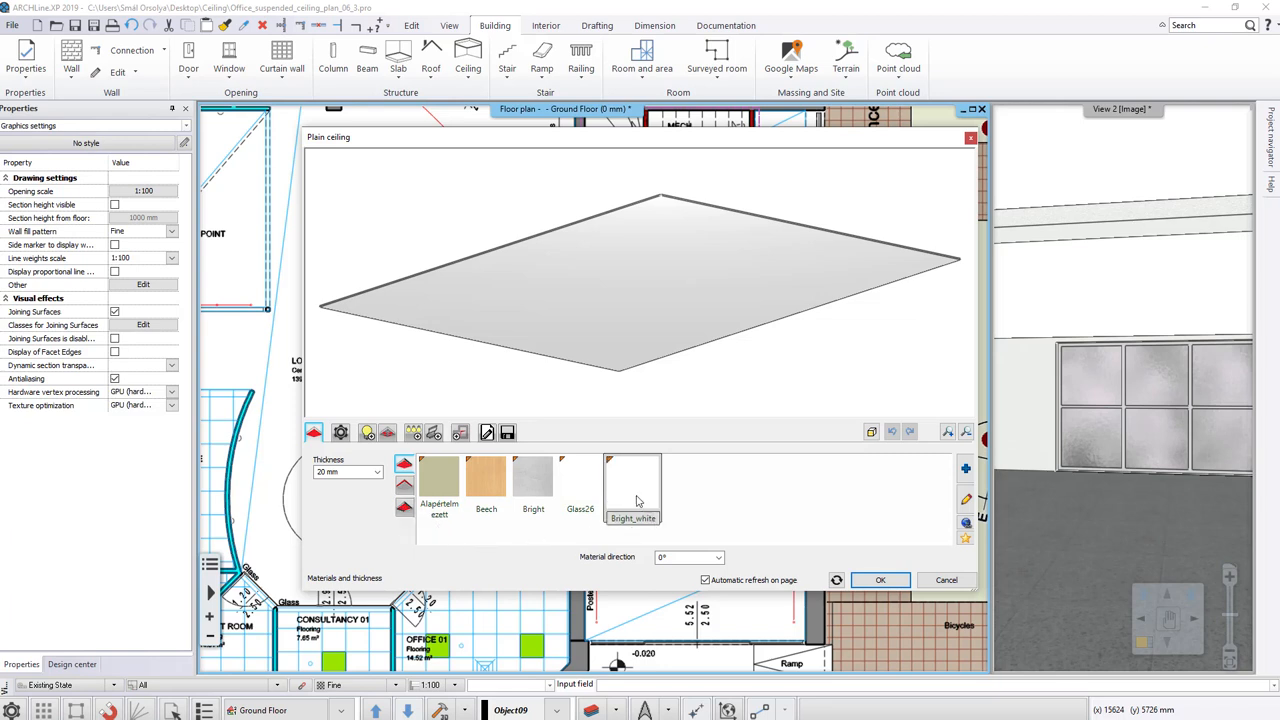
pyautogui.click(626, 478)
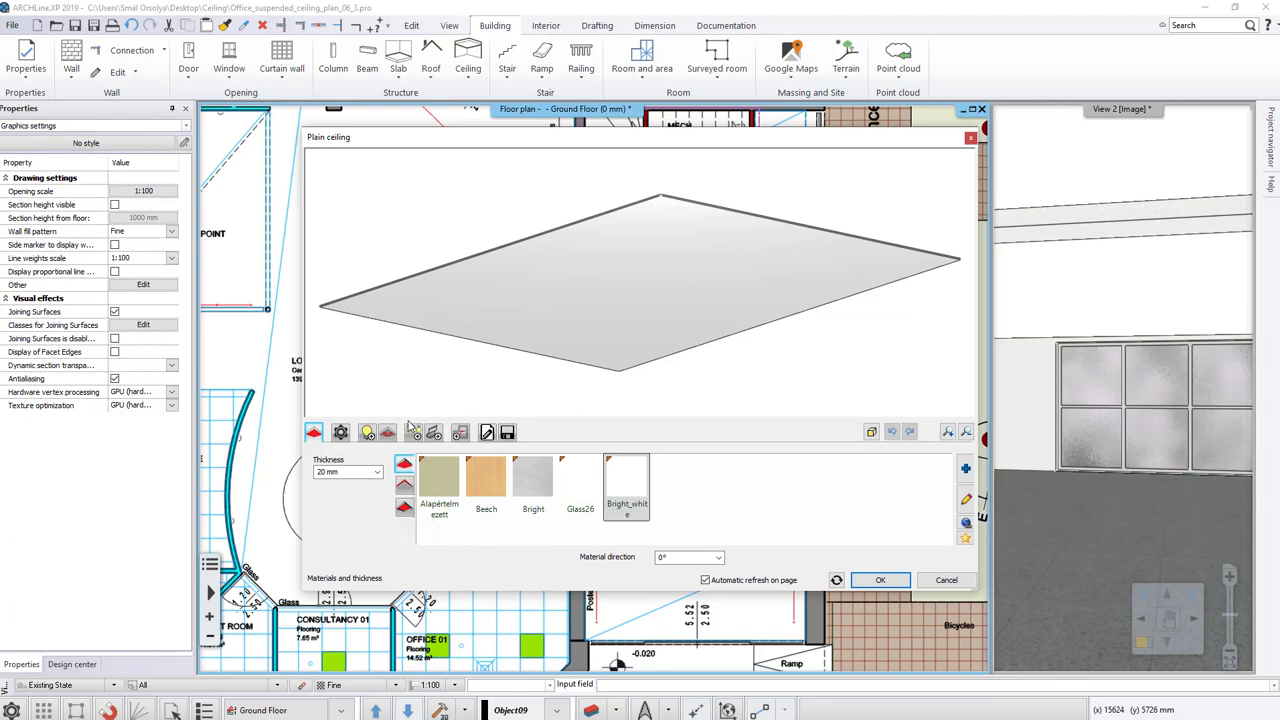
pyautogui.click(414, 432)
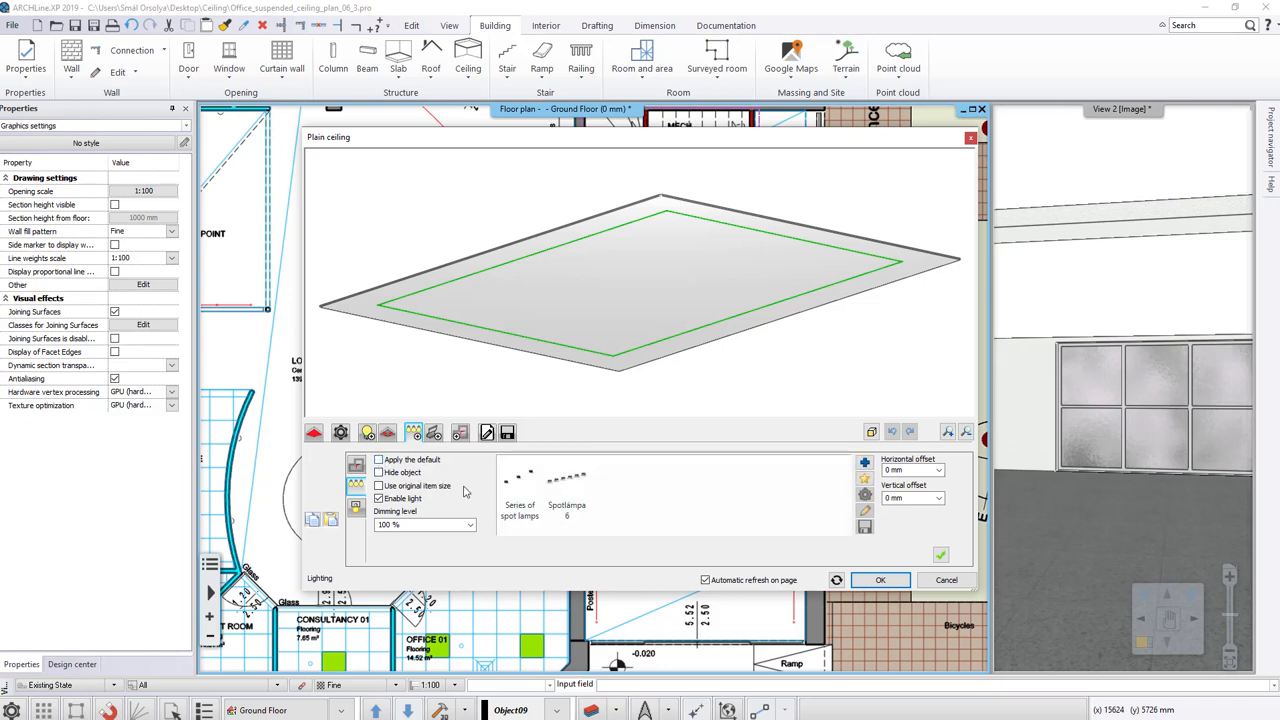
pyautogui.moveTo(523, 485)
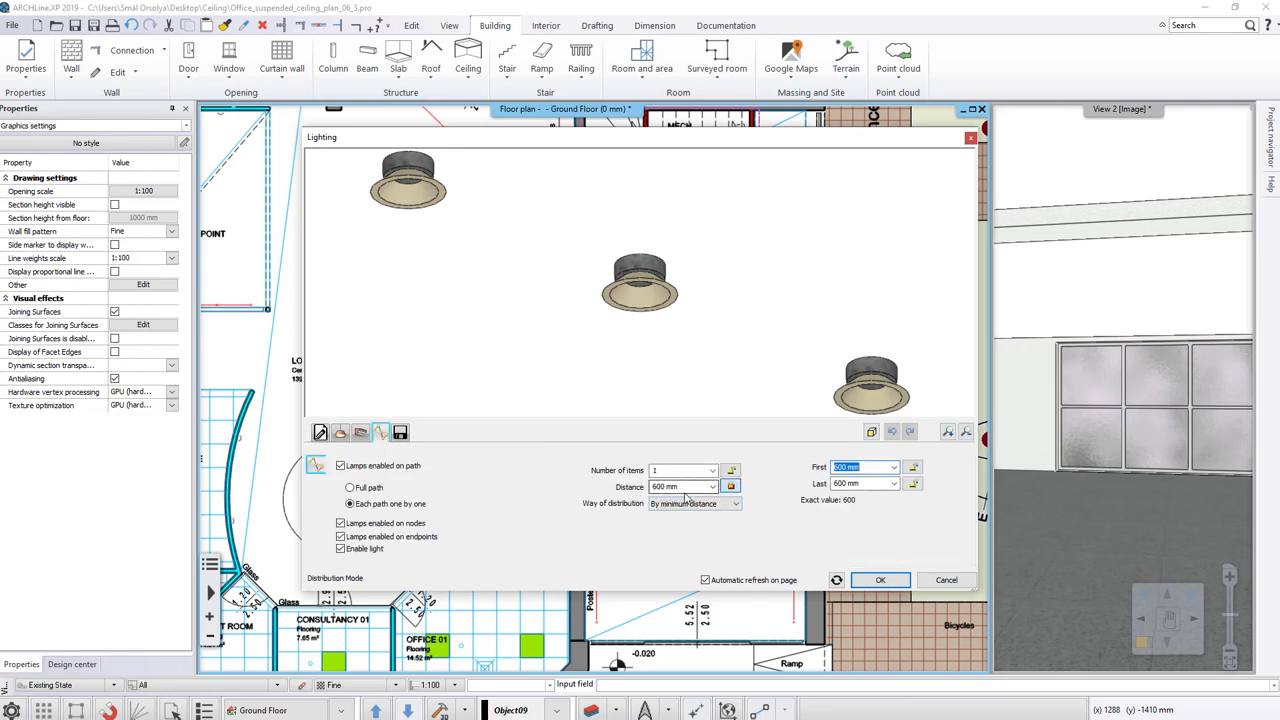
pyautogui.moveTo(947, 579)
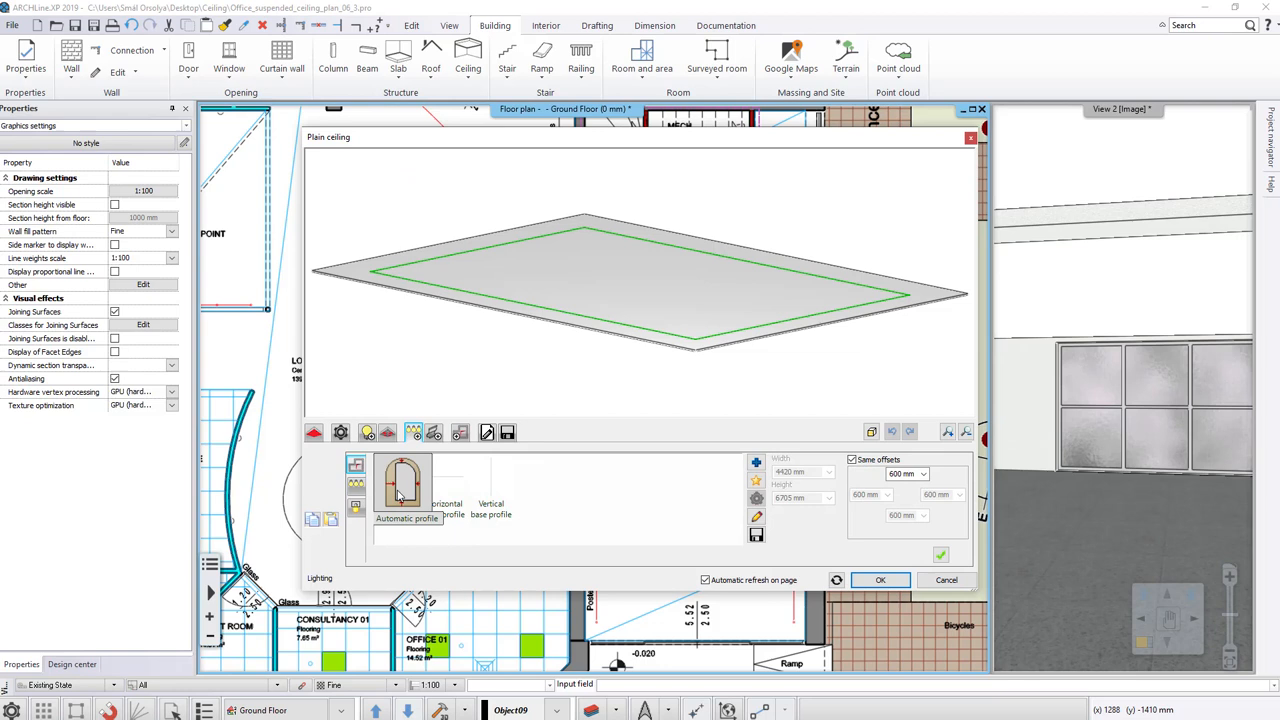
pyautogui.moveTo(549, 415)
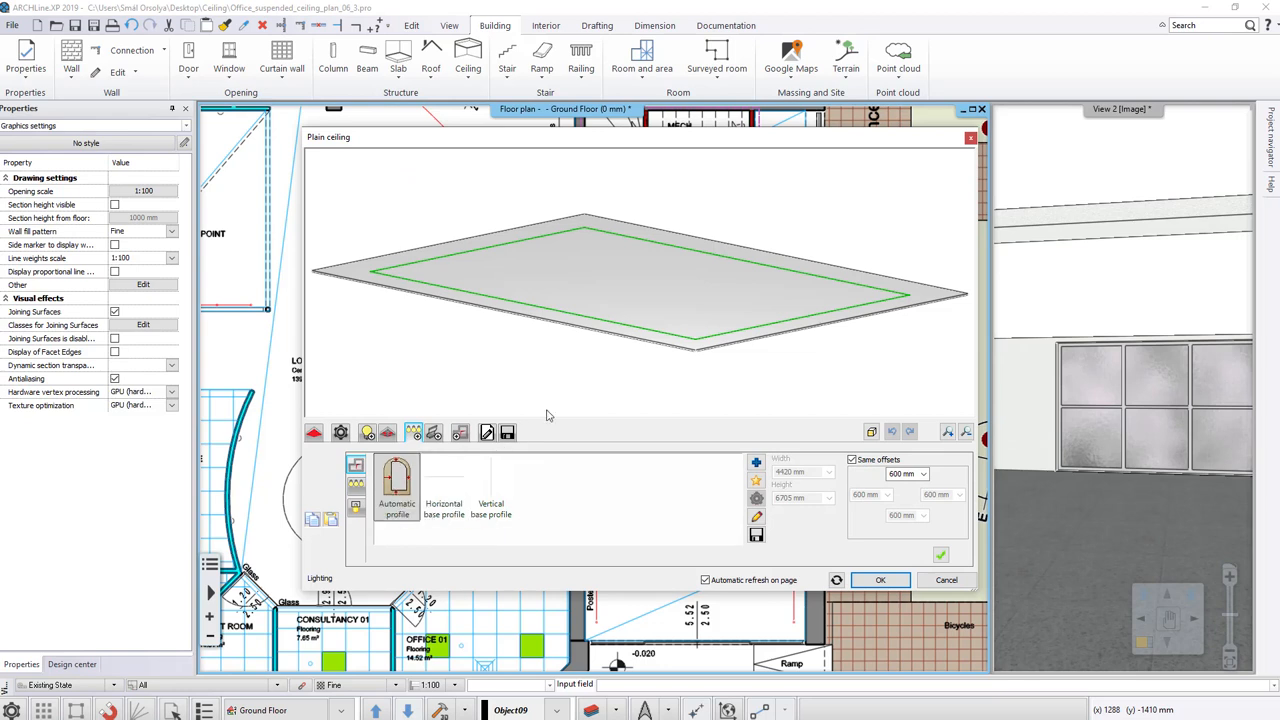
pyautogui.moveTo(665, 354)
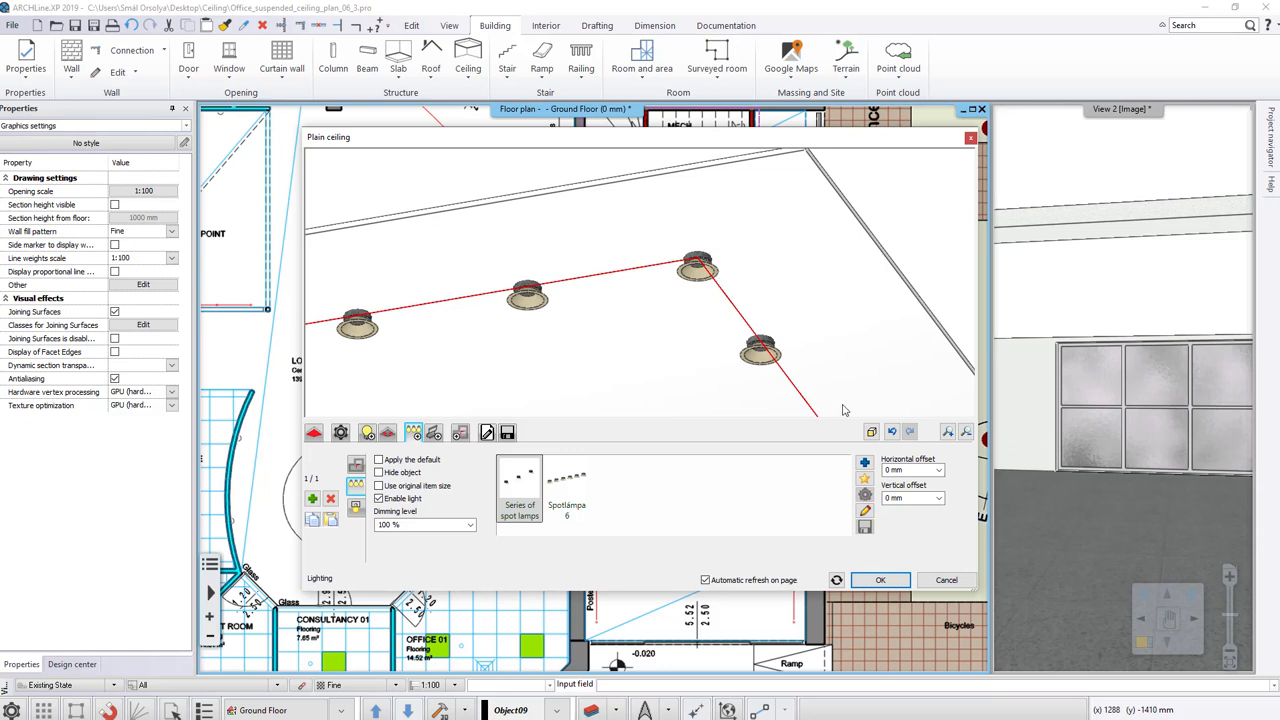
# Step: Set the spotlight series' vertical offset to 30 mm
pyautogui.click(912, 497)
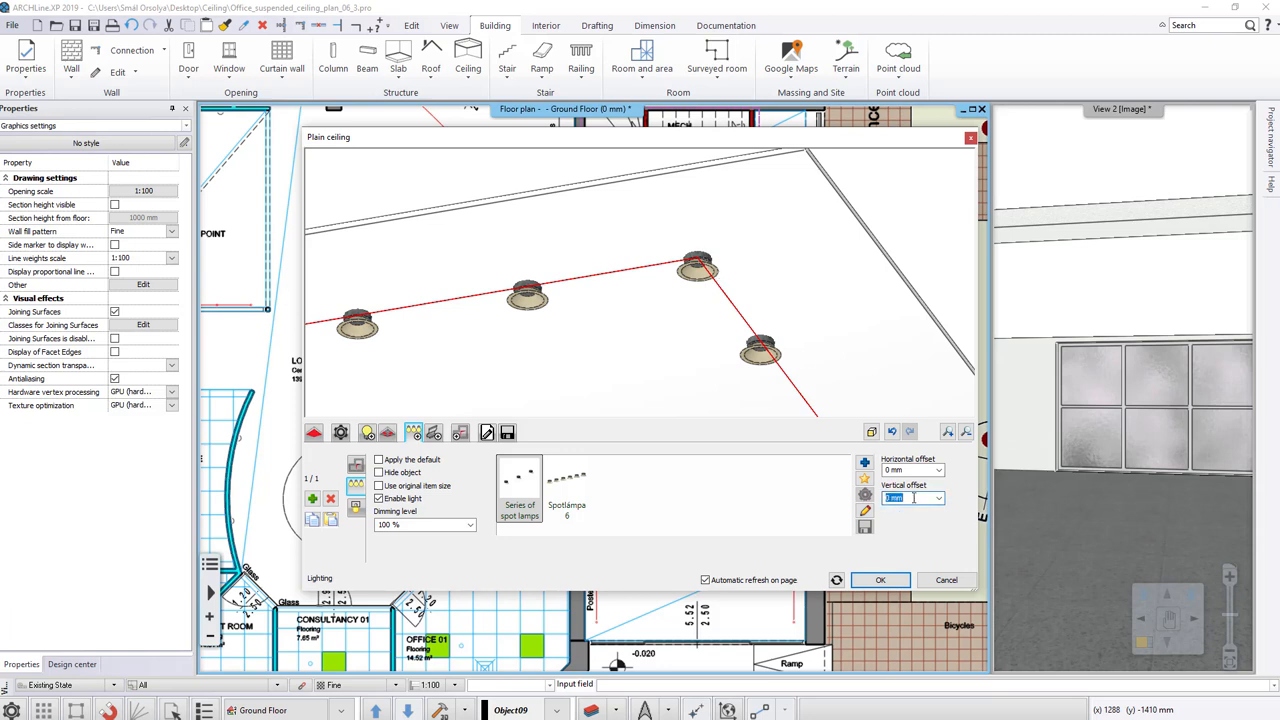
pyautogui.write('30')
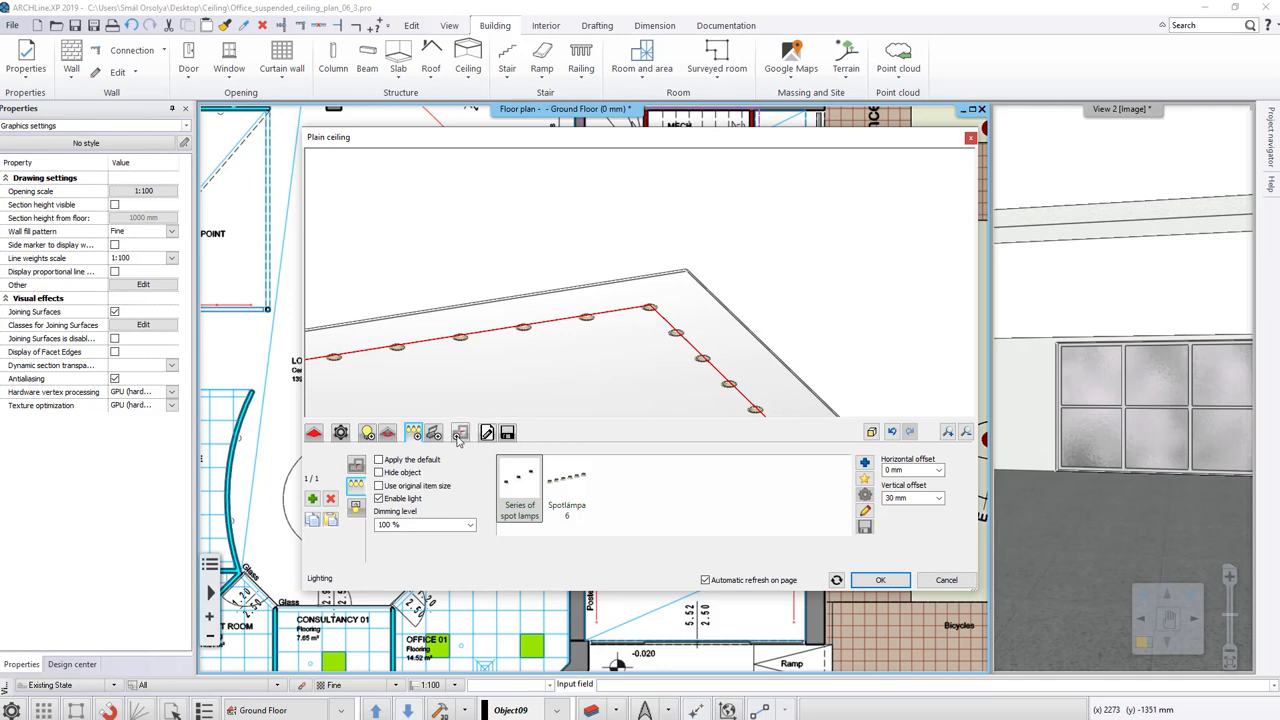
# Step: Cut a rectangular opening 1200 mm in from every ceiling edge and confirm the ceiling
pyautogui.click(460, 432)
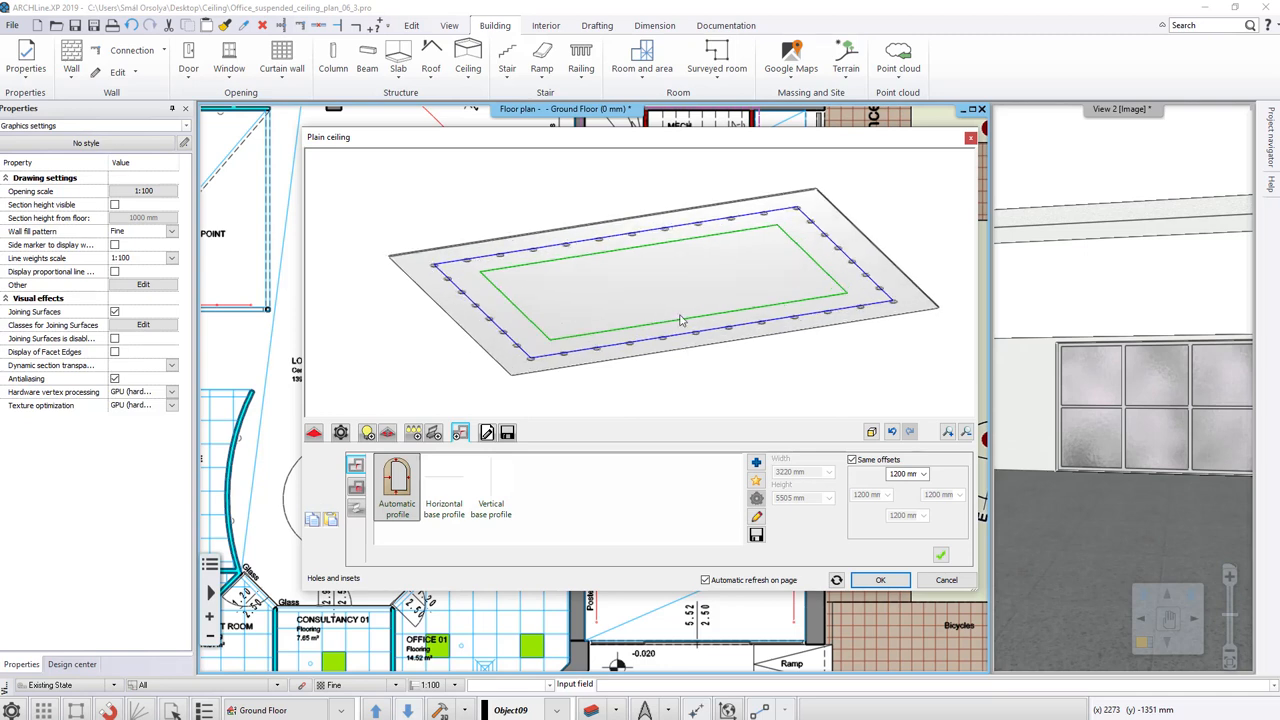
pyautogui.moveTo(784, 515)
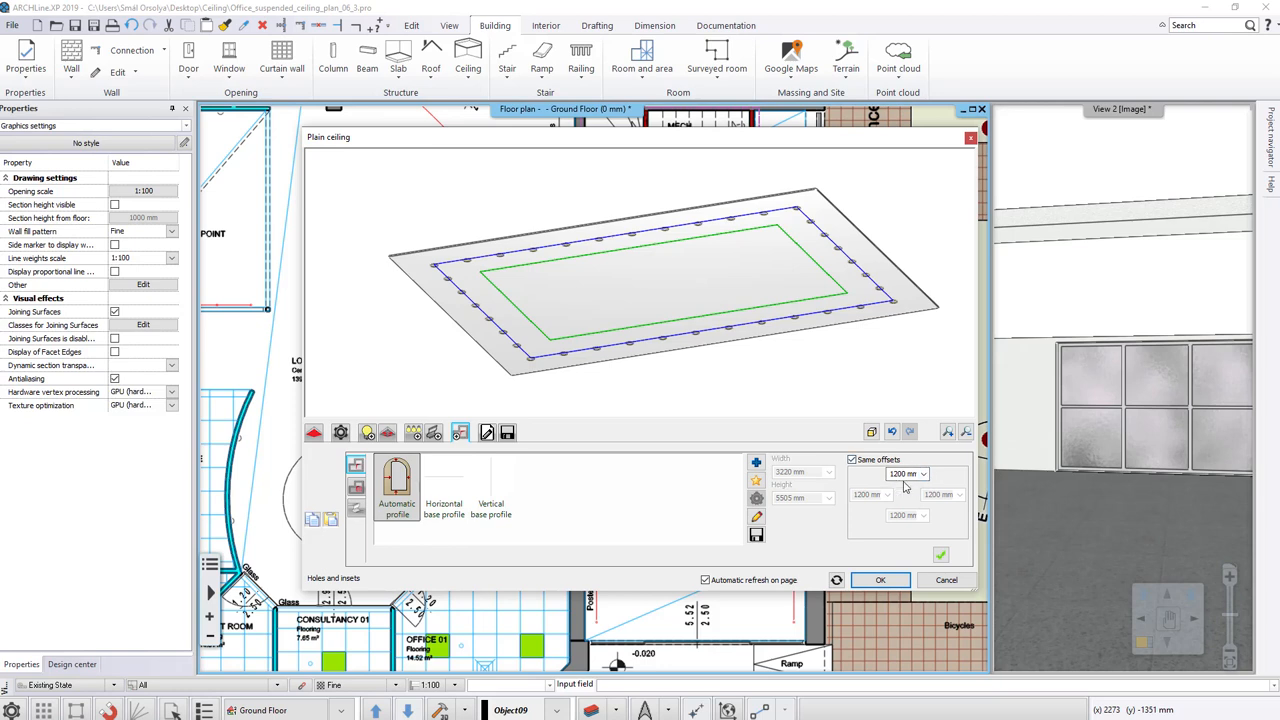
pyautogui.click(938, 554)
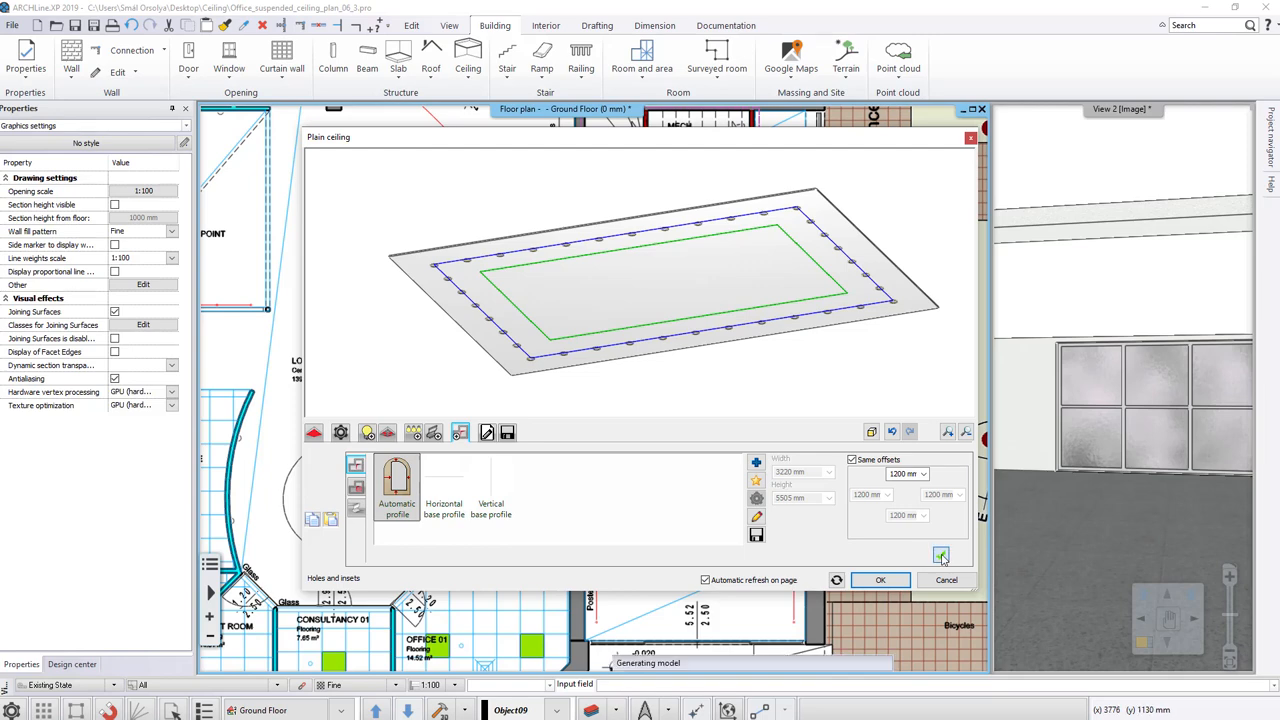
pyautogui.click(940, 554)
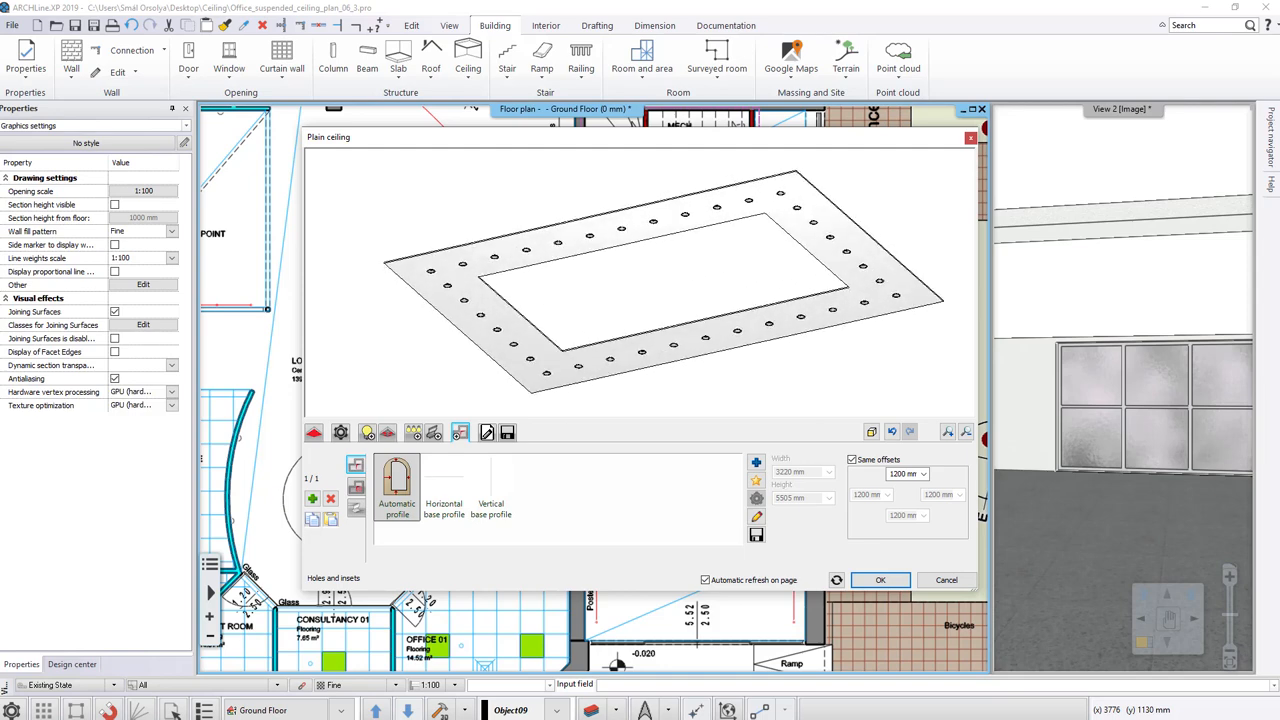
pyautogui.click(880, 580)
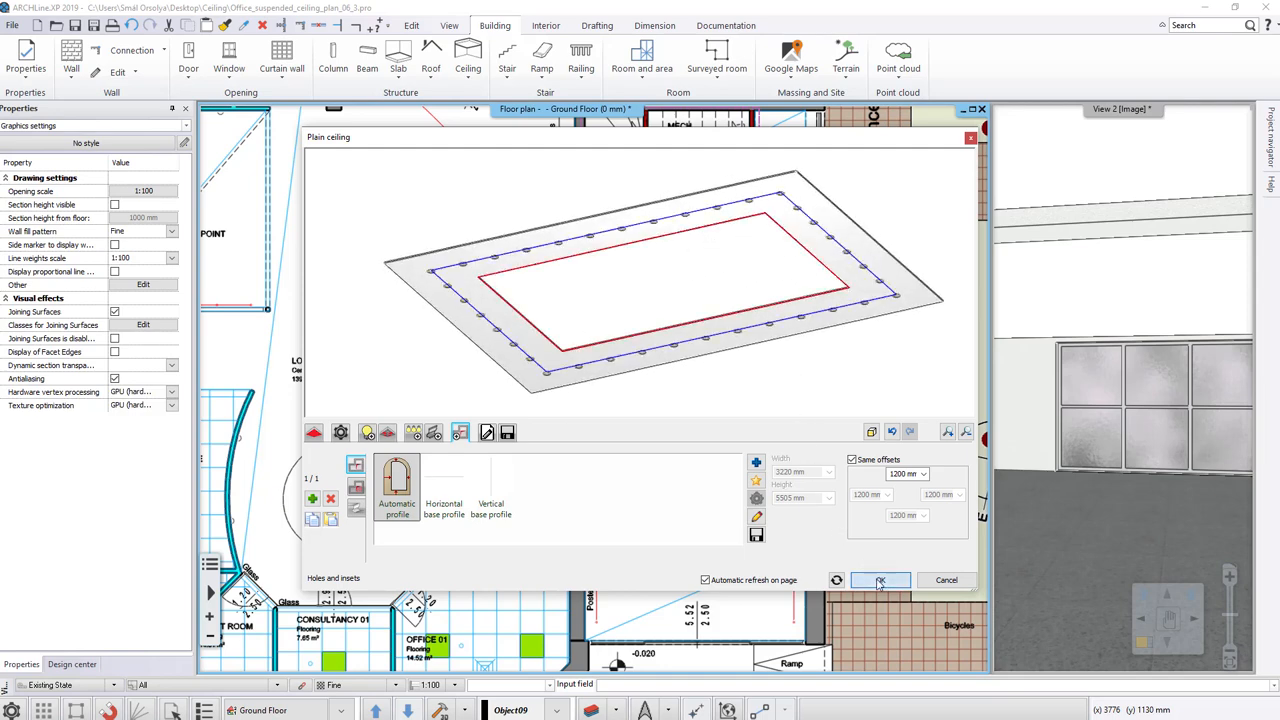
pyautogui.click(879, 580)
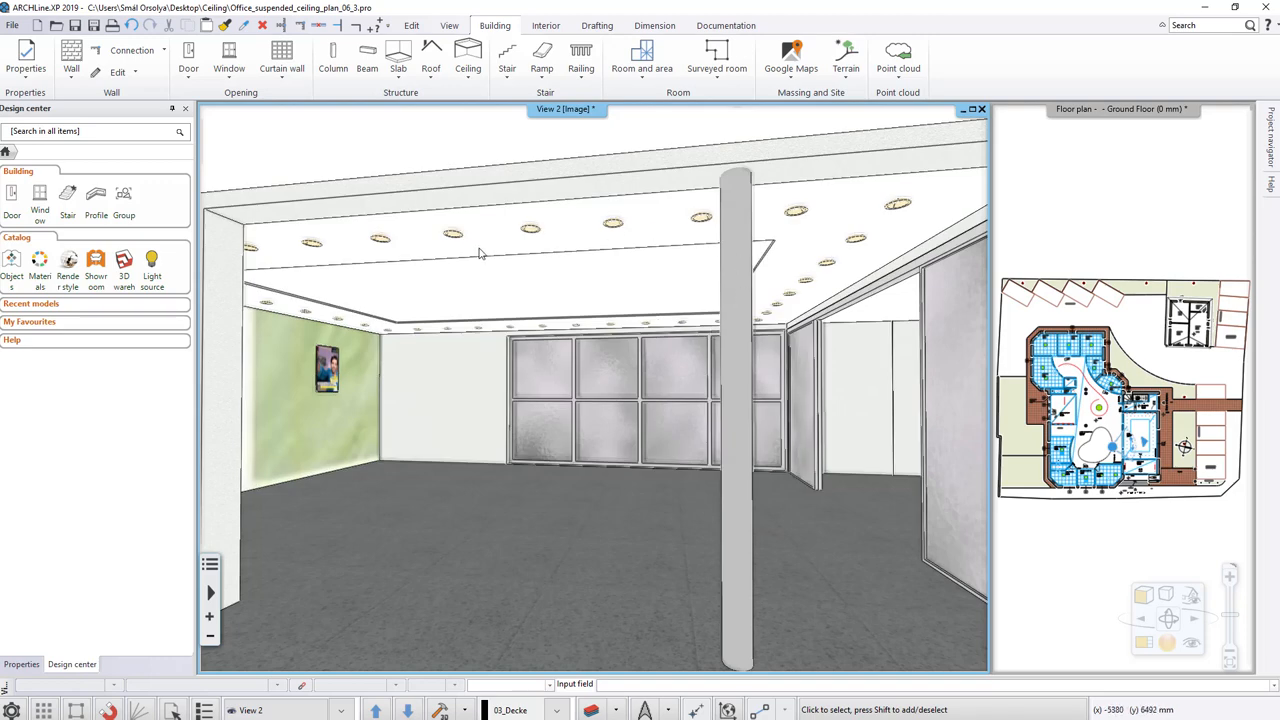
# Step: Select the spotlit ATMs ceiling in the 3D view to reach its properties
pyautogui.click(480, 252)
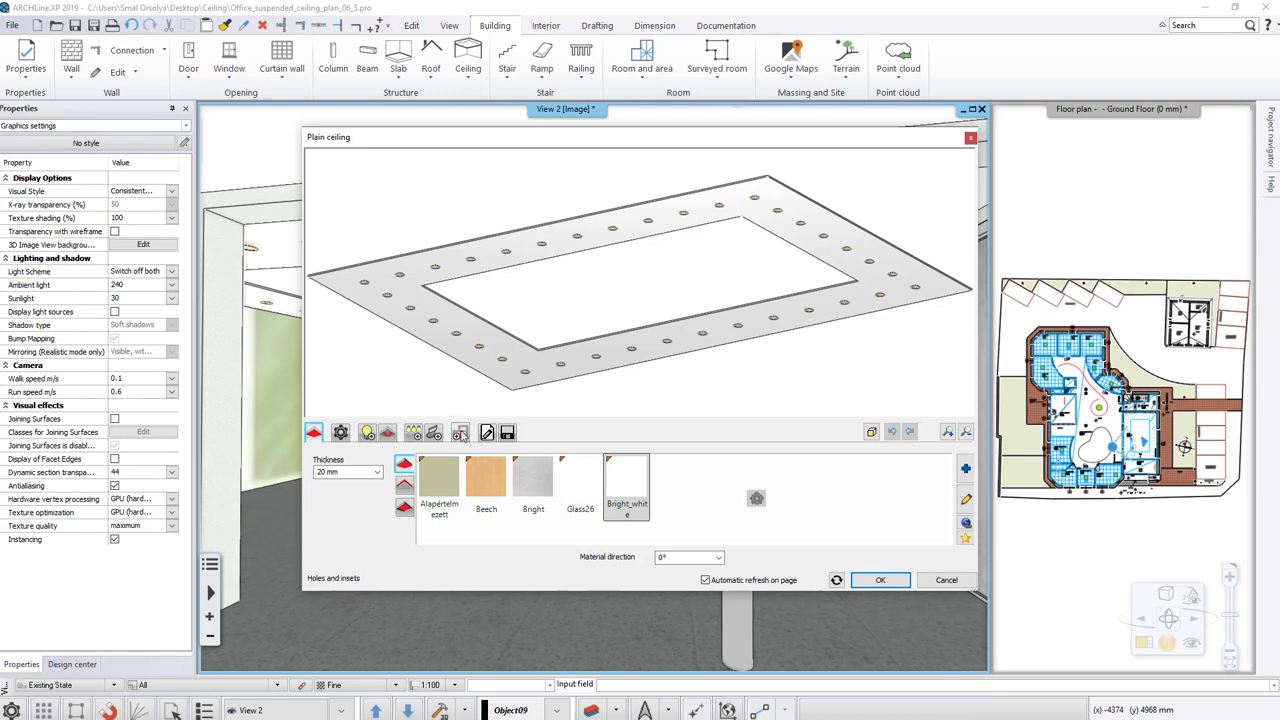
# Step: Fill the cutout with a White ceiling panel 600x600 at a -100 mm vertical offset and refresh the preview
pyautogui.click(460, 432)
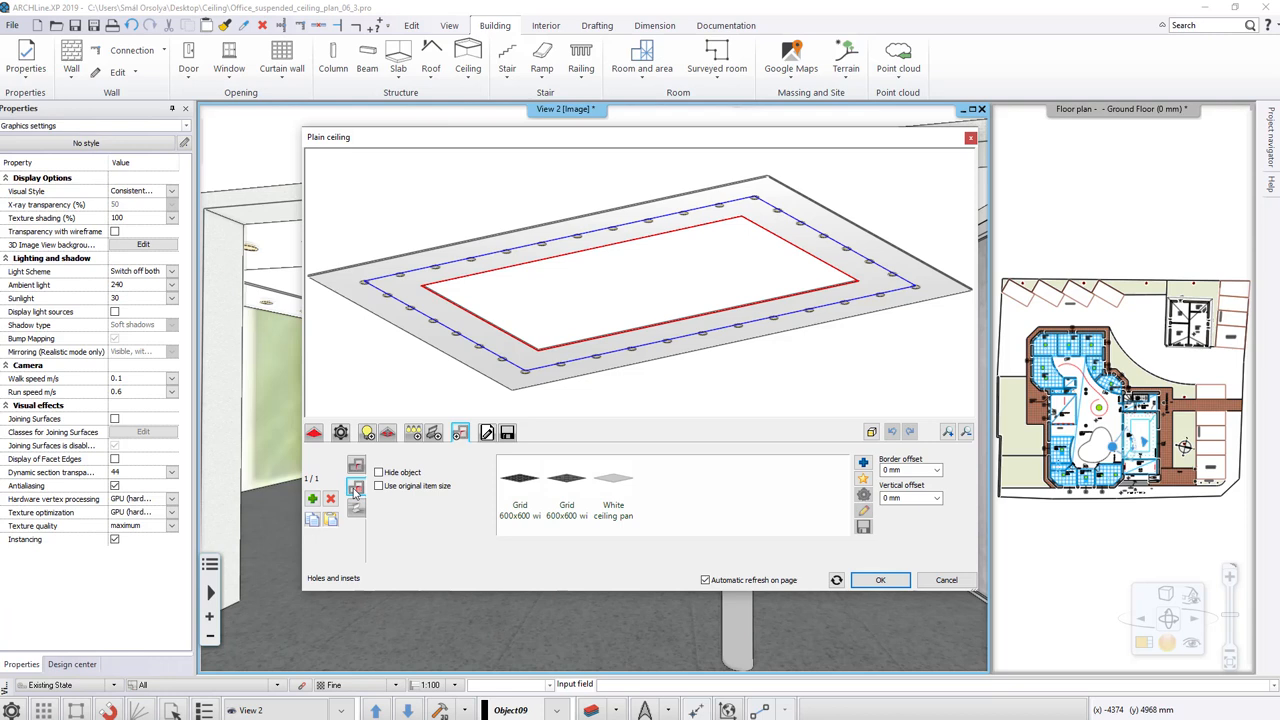
pyautogui.moveTo(628, 492)
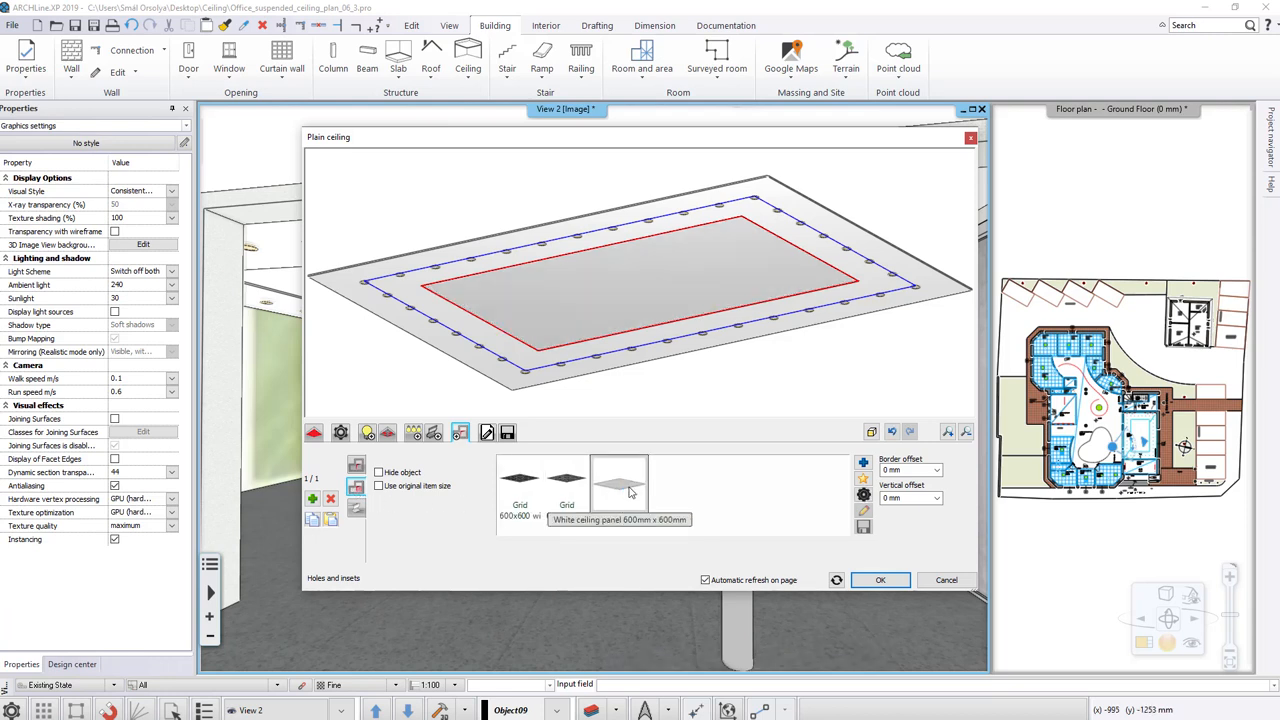
pyautogui.click(616, 483)
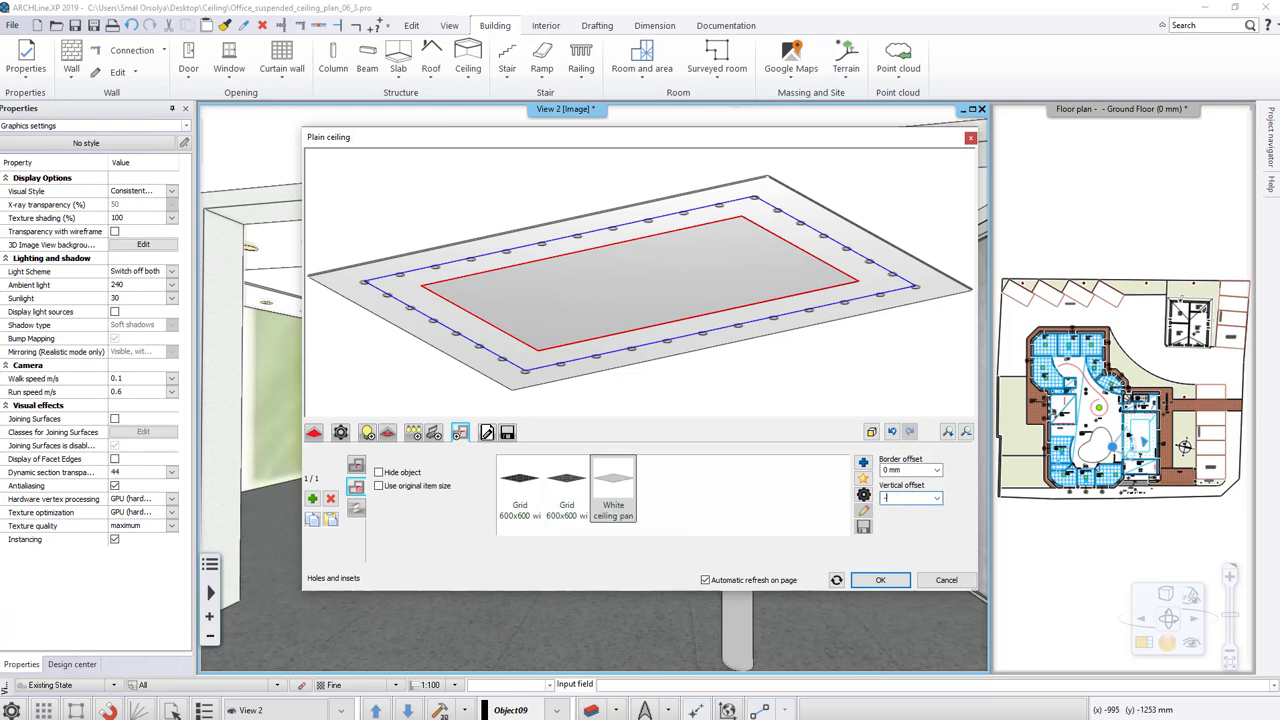
pyautogui.write('-100')
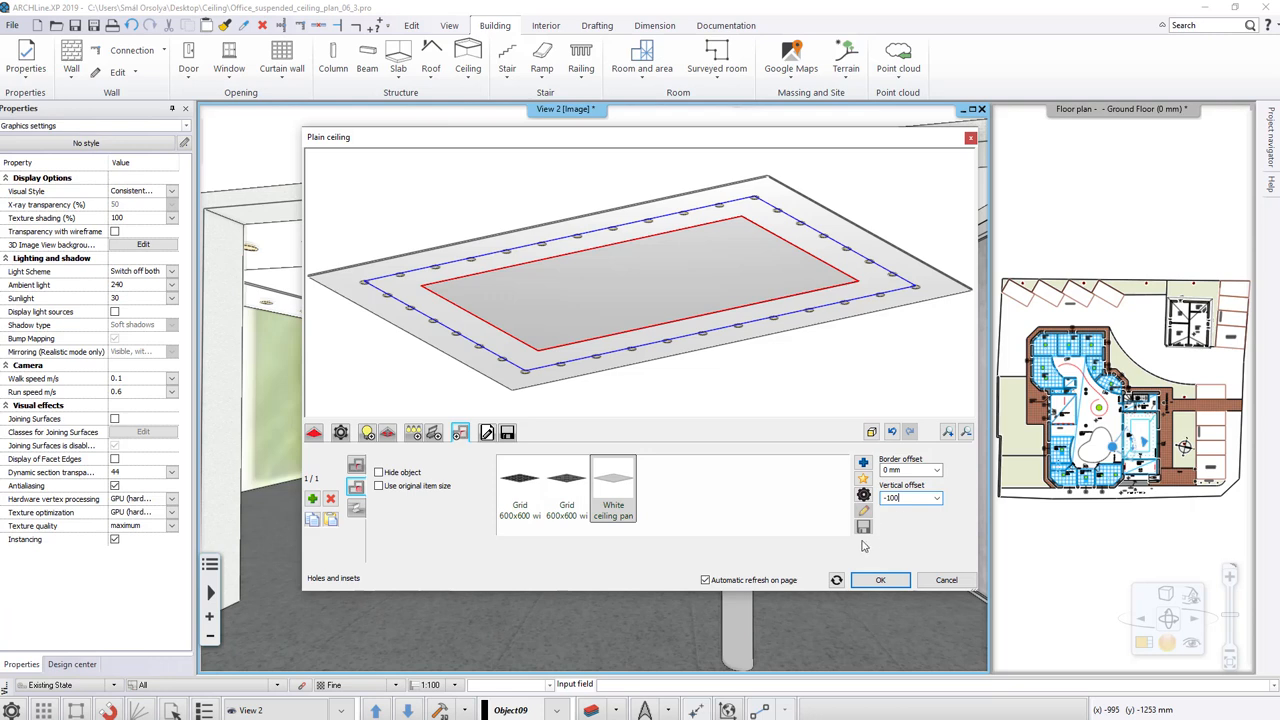
pyautogui.click(836, 580)
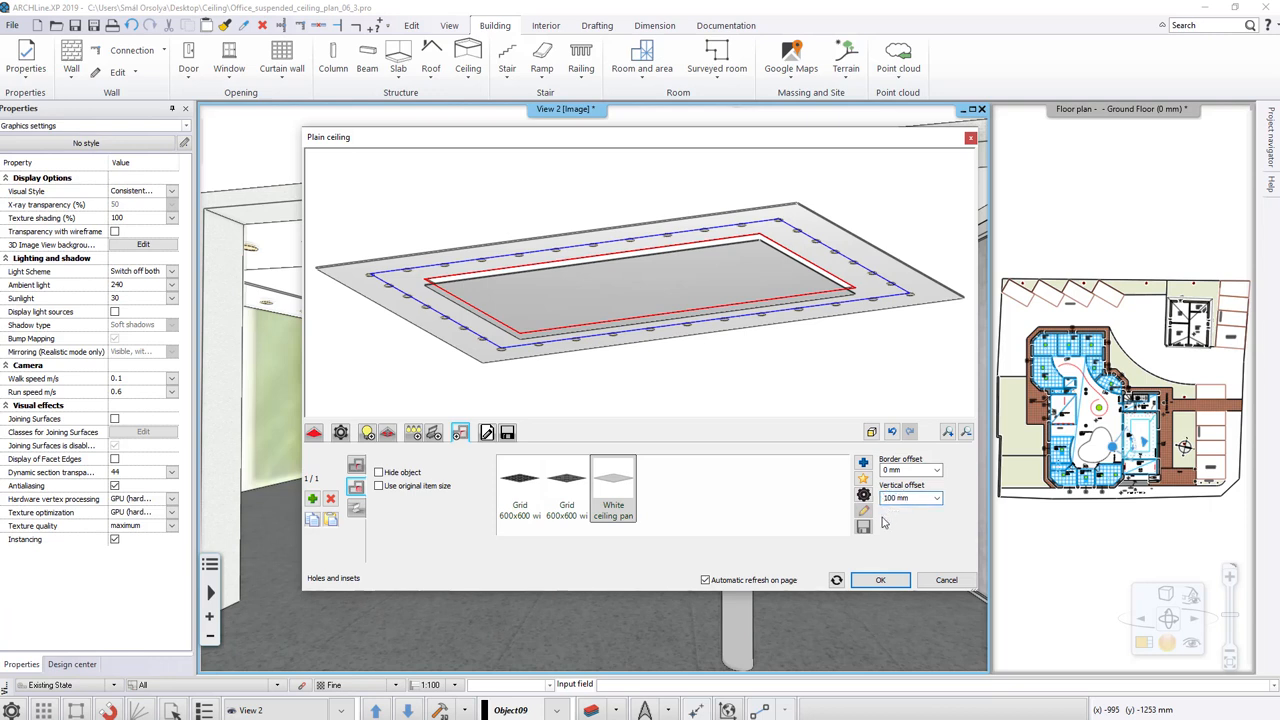
pyautogui.click(834, 580)
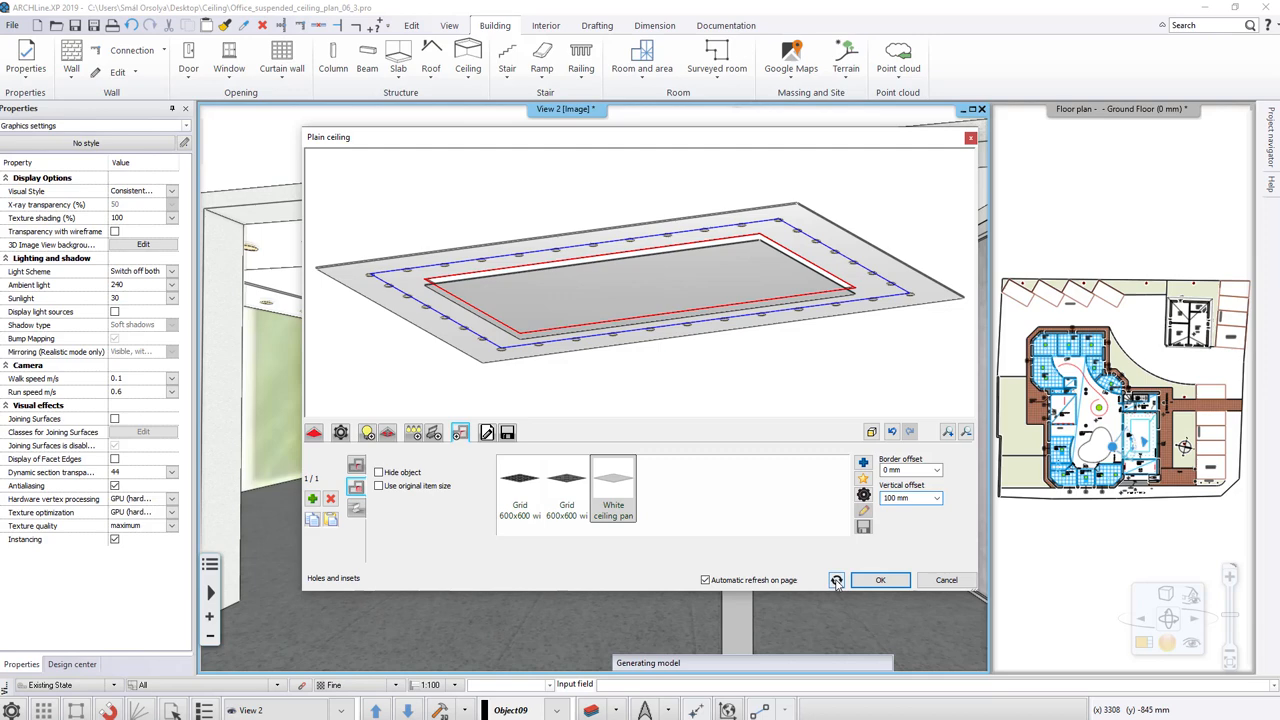
# Step: Give the inset panel a Simple border and close the ceiling settings
pyautogui.click(836, 580)
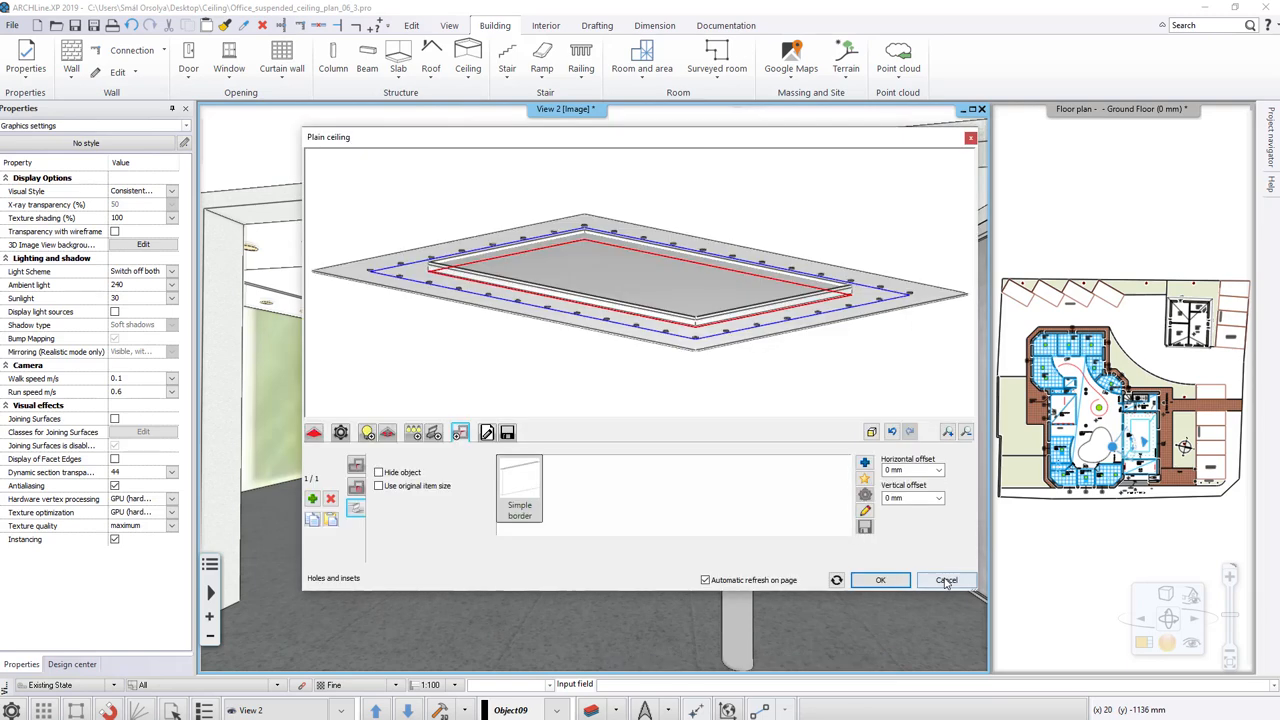
pyautogui.click(945, 580)
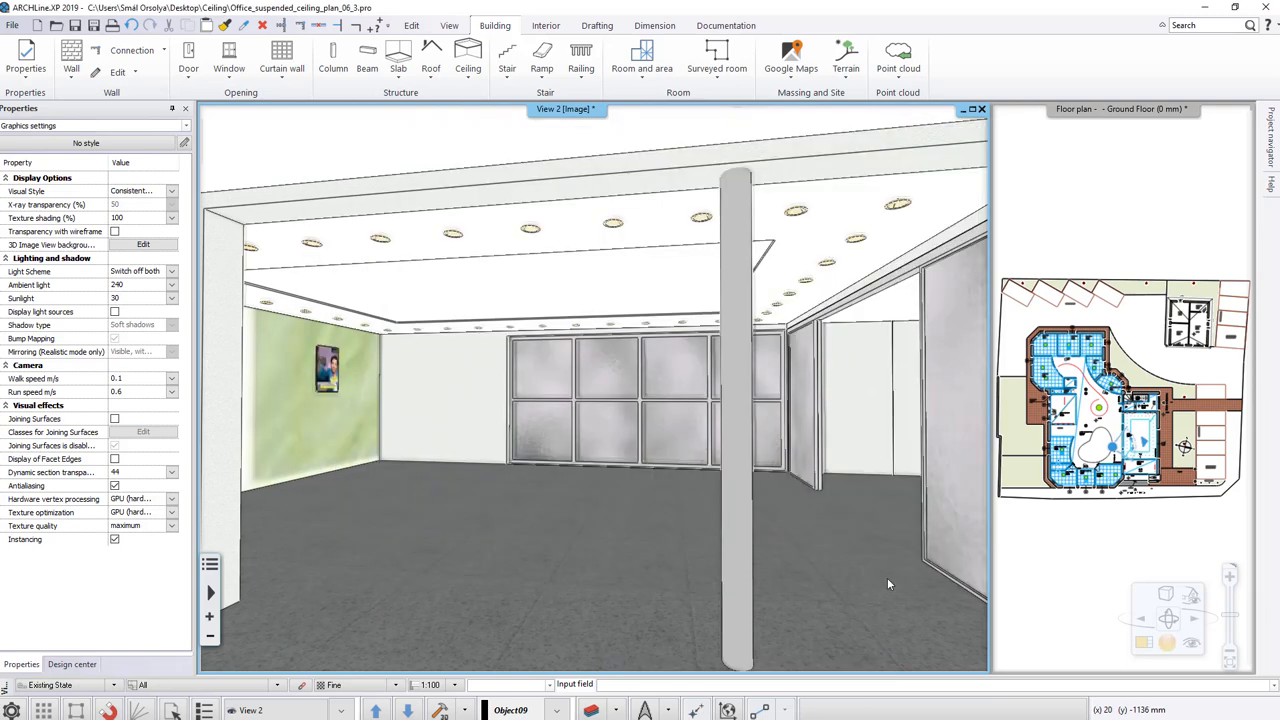
# Step: Deselect the ceiling in the 3D view before switching to the Lobby & Reception viewpoint
pyautogui.click(71, 664)
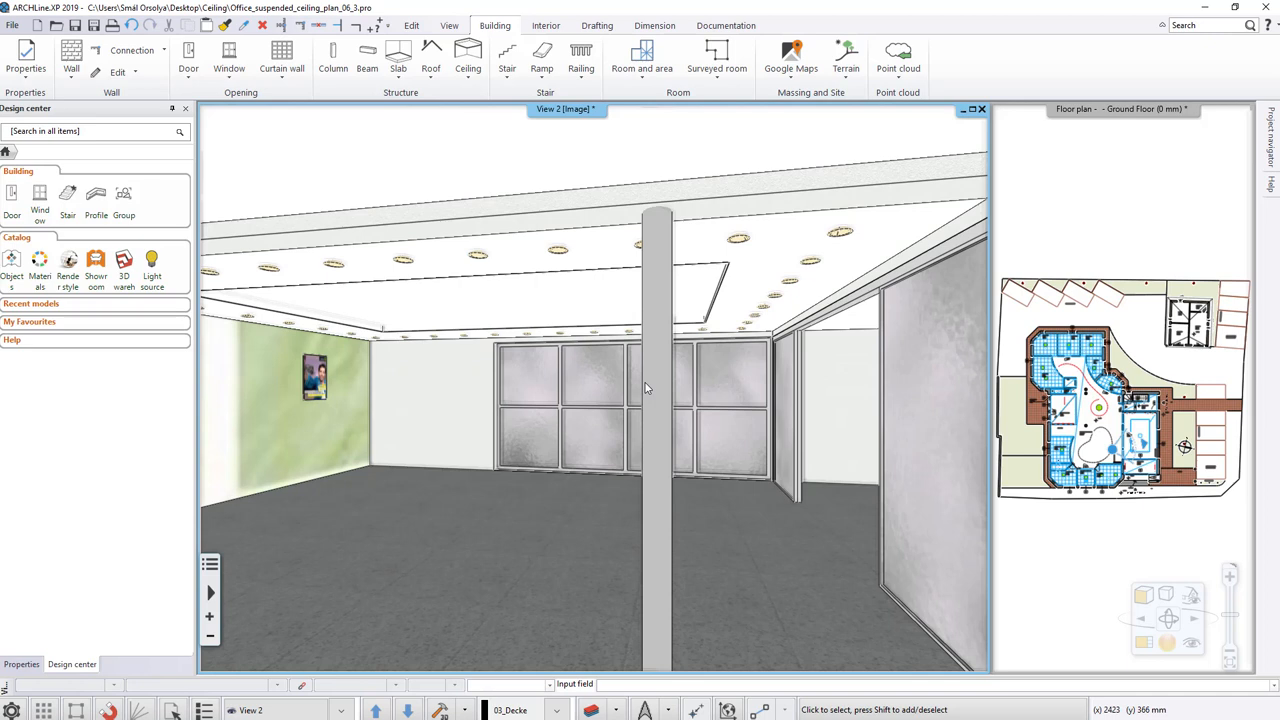
pyautogui.moveTo(365, 626)
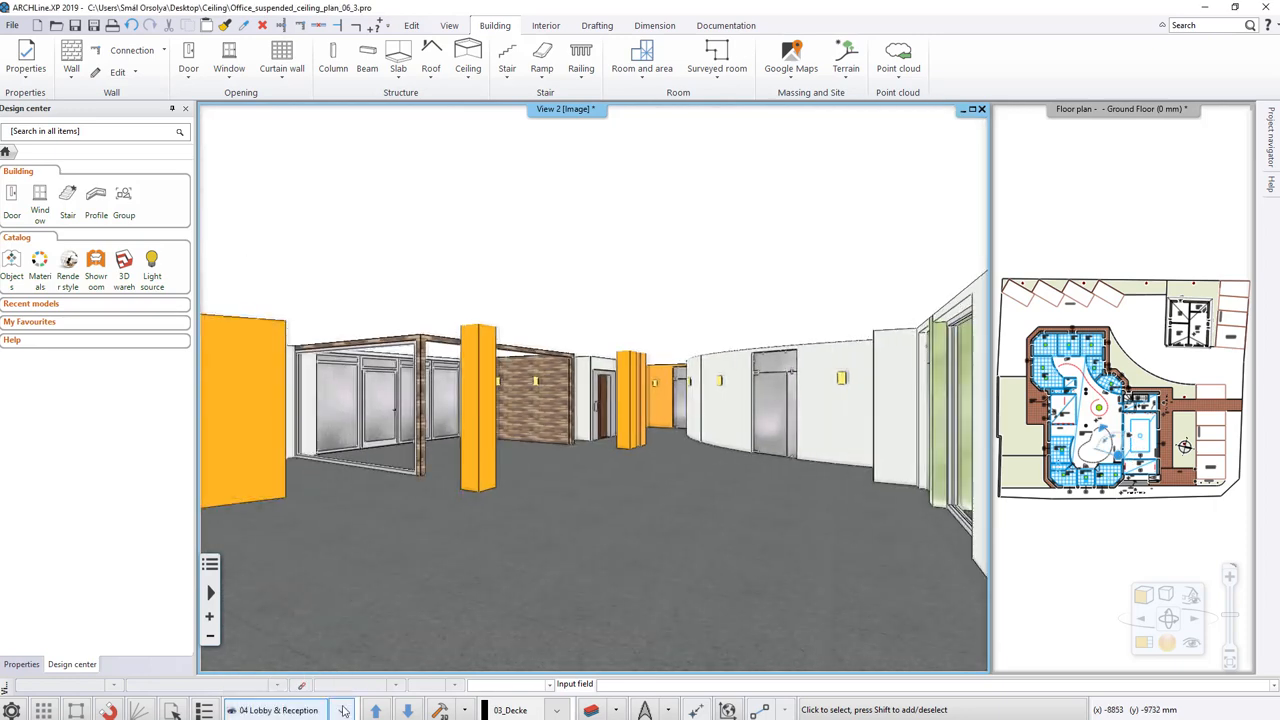
# Step: Switch the 3D view to the 03 Meeting point saved viewpoint
pyautogui.click(345, 709)
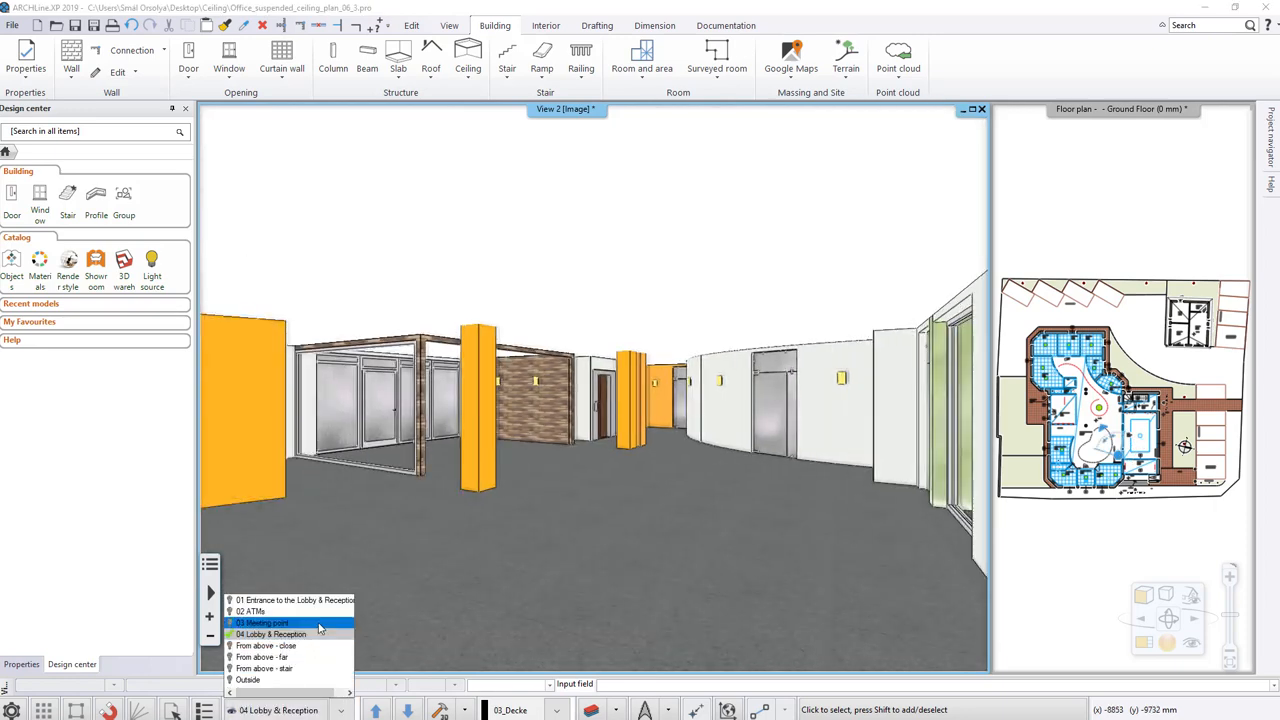
pyautogui.click(263, 622)
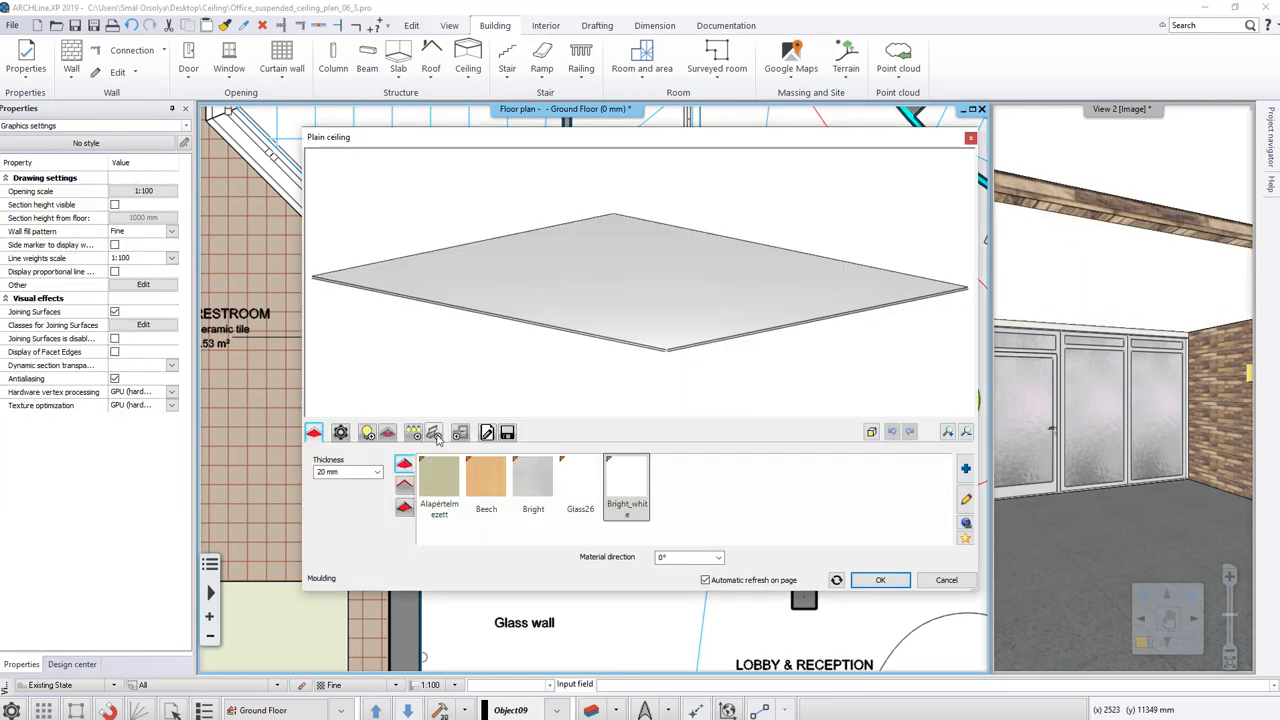
# Step: Add an Automatic-profile moulding along the meeting point ceiling's edges
pyautogui.click(434, 432)
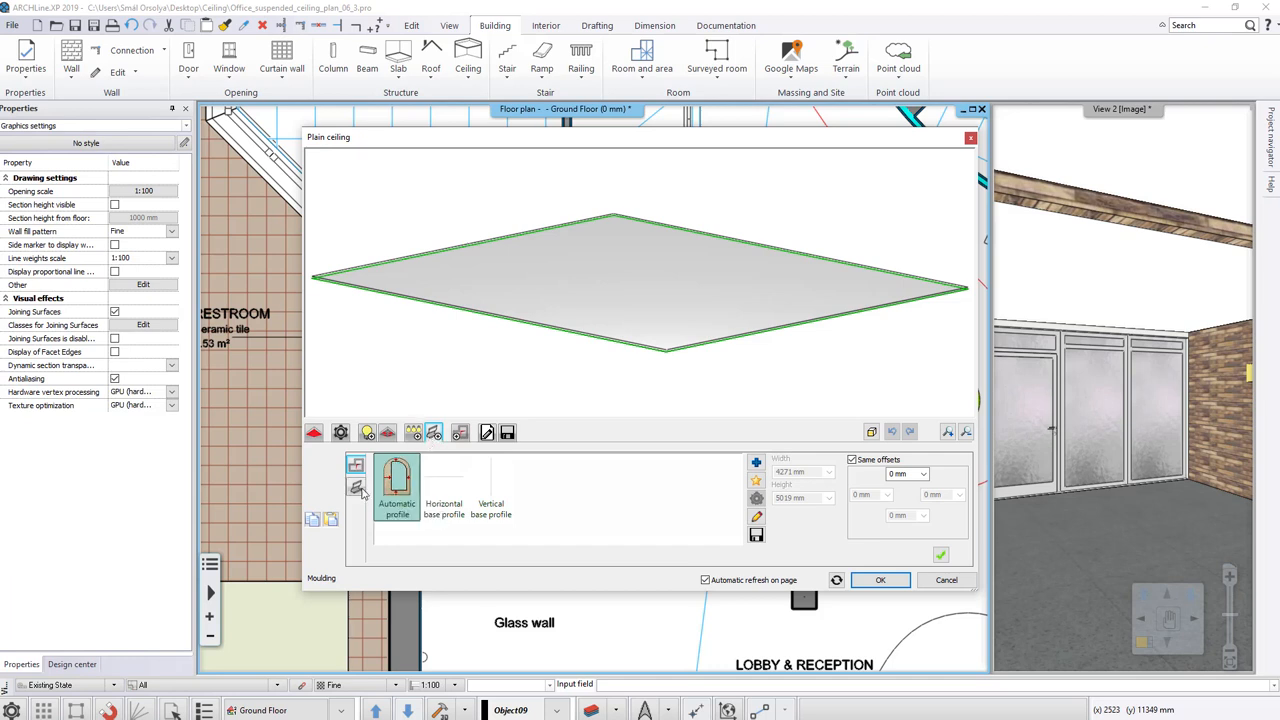
pyautogui.click(357, 486)
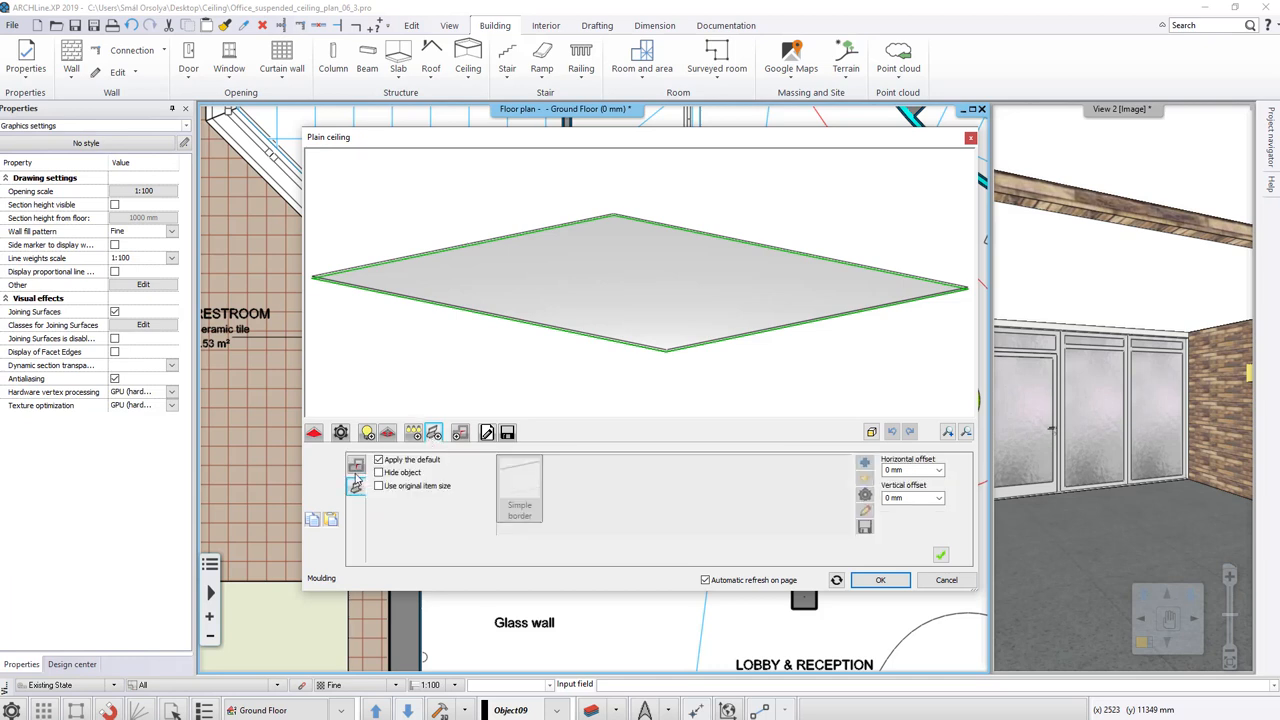
pyautogui.click(356, 487)
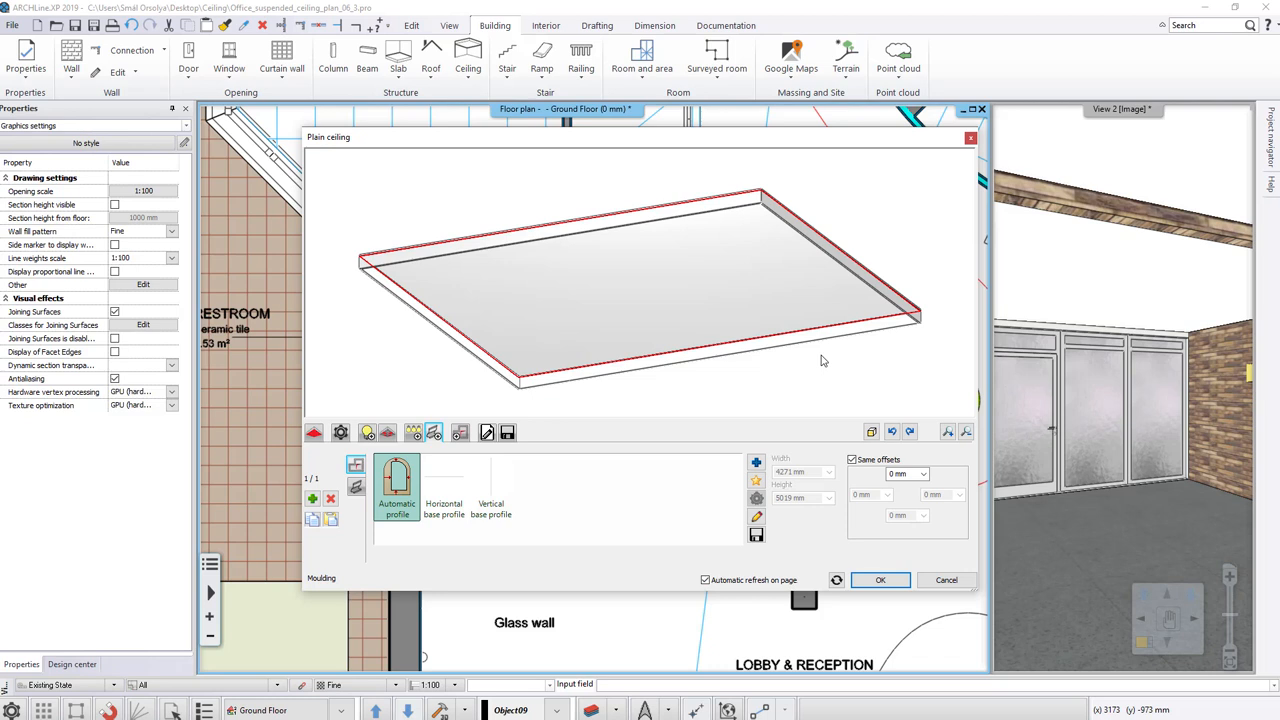
pyautogui.moveTo(817, 362)
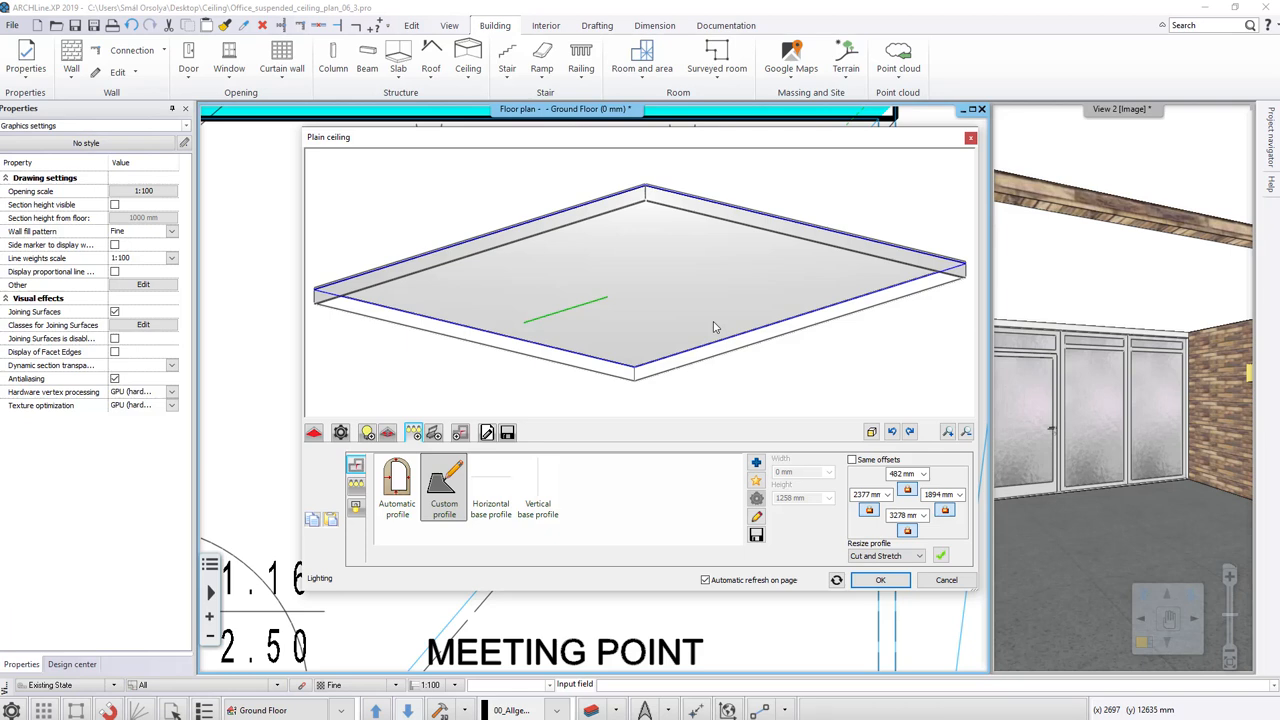
pyautogui.moveTo(397, 488)
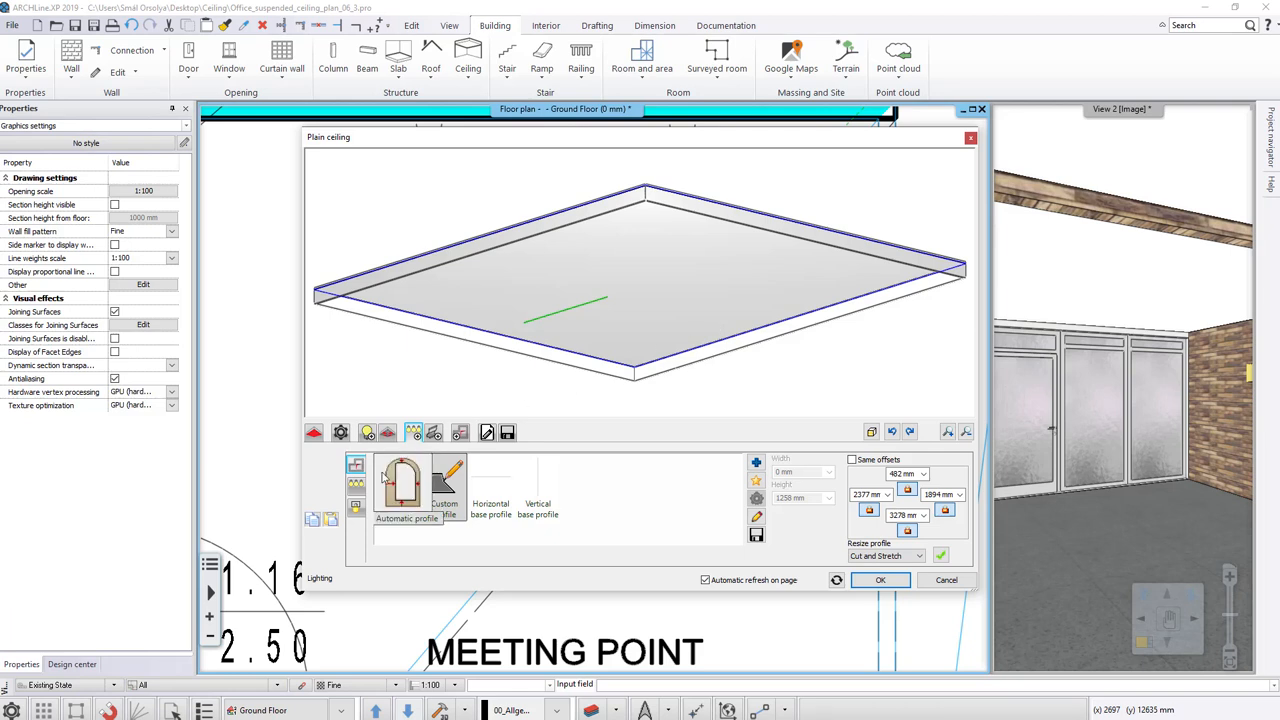